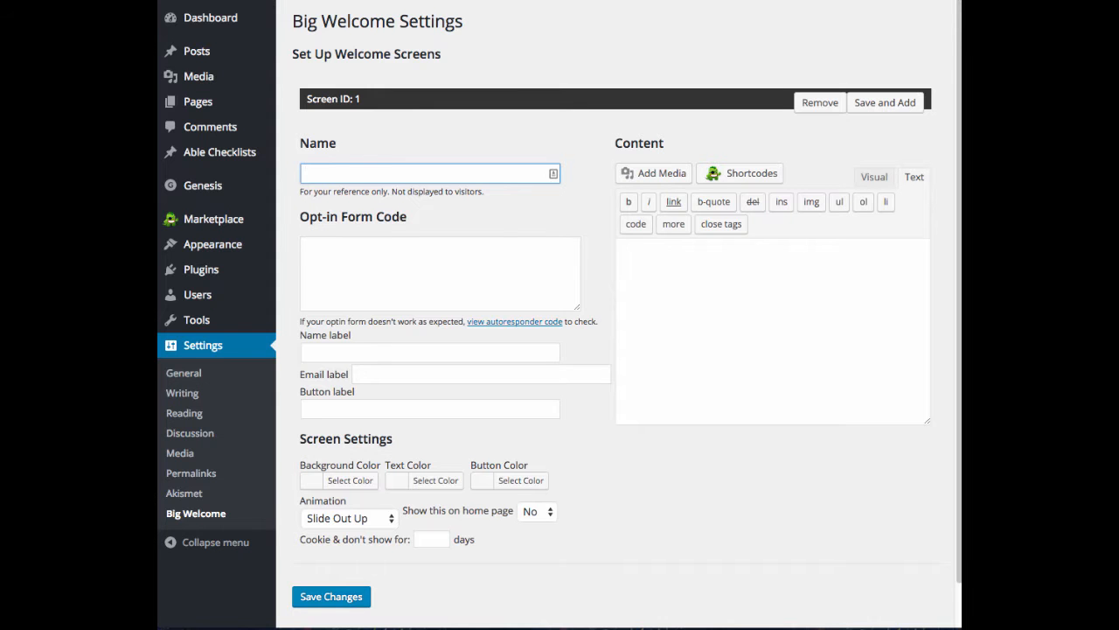
# - Name the first welcome screen 'Welcome Screen 1' in the Name field
pyautogui.click(428, 173)
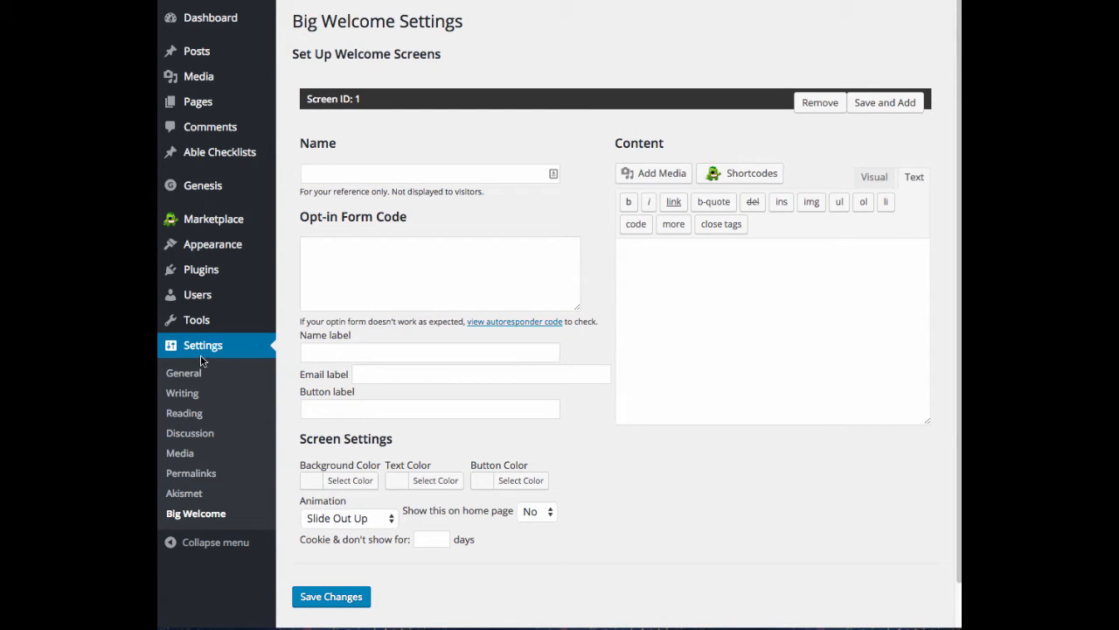
pyautogui.moveTo(194, 498)
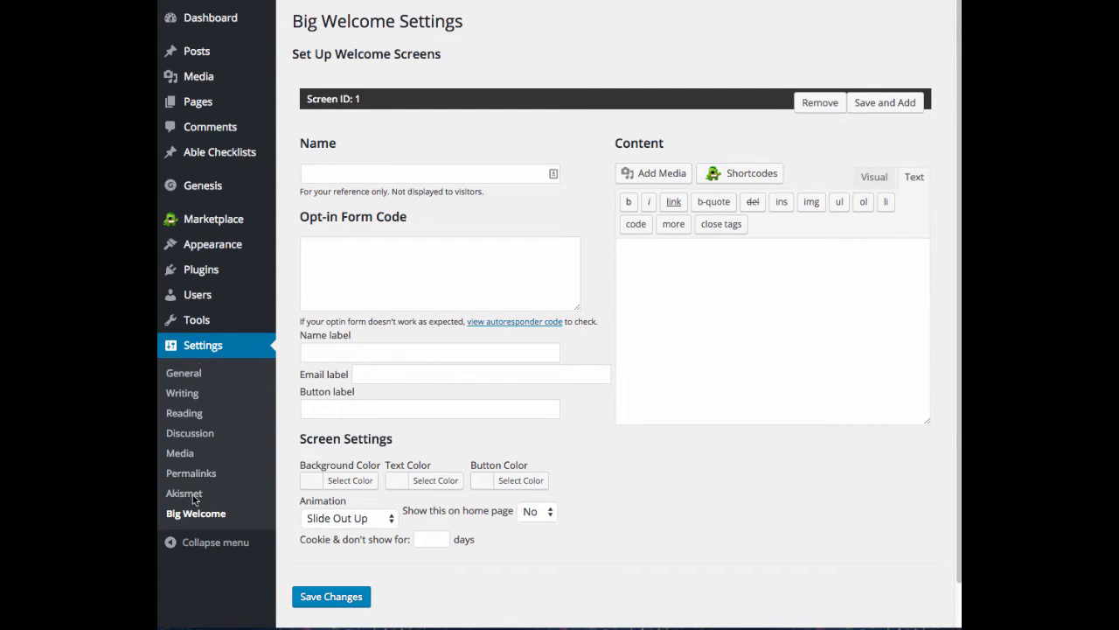
pyautogui.moveTo(217, 521)
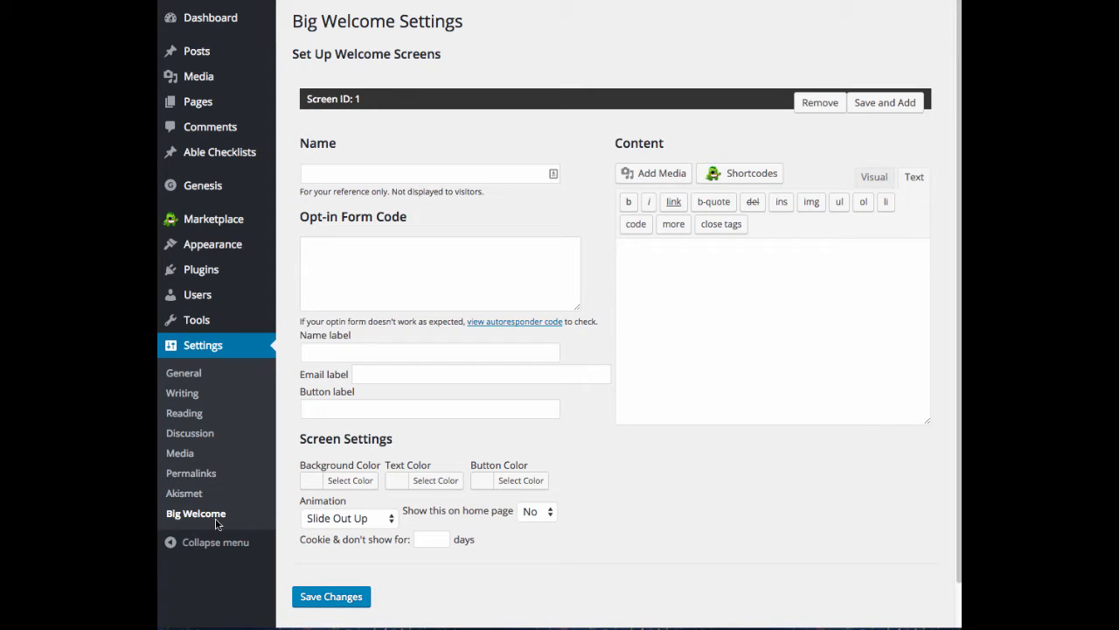
pyautogui.moveTo(269, 486)
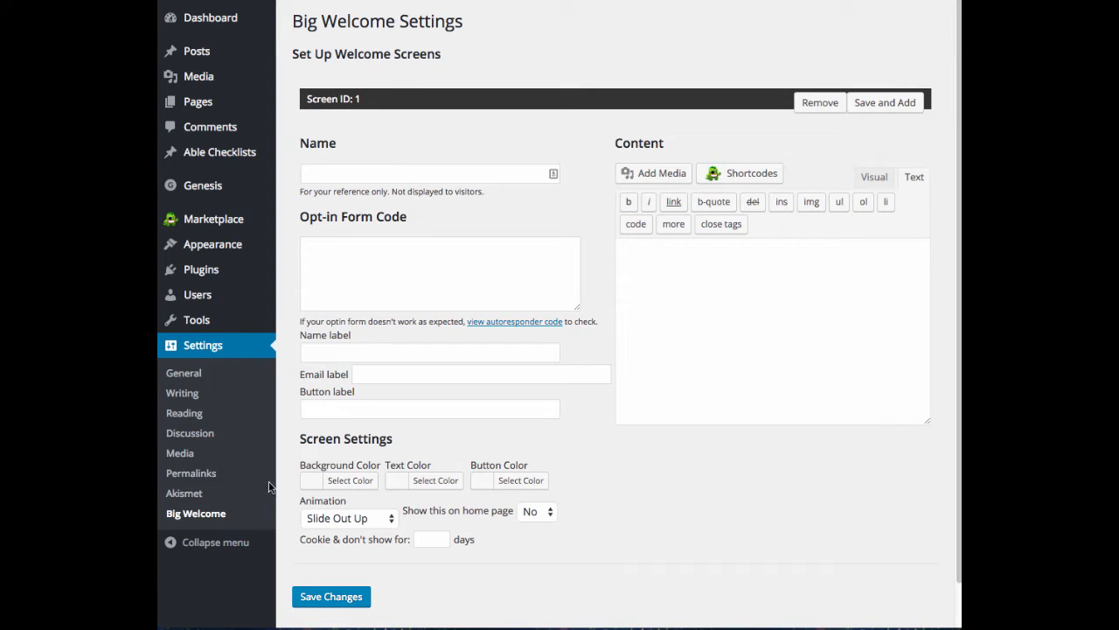
pyautogui.moveTo(388, 123)
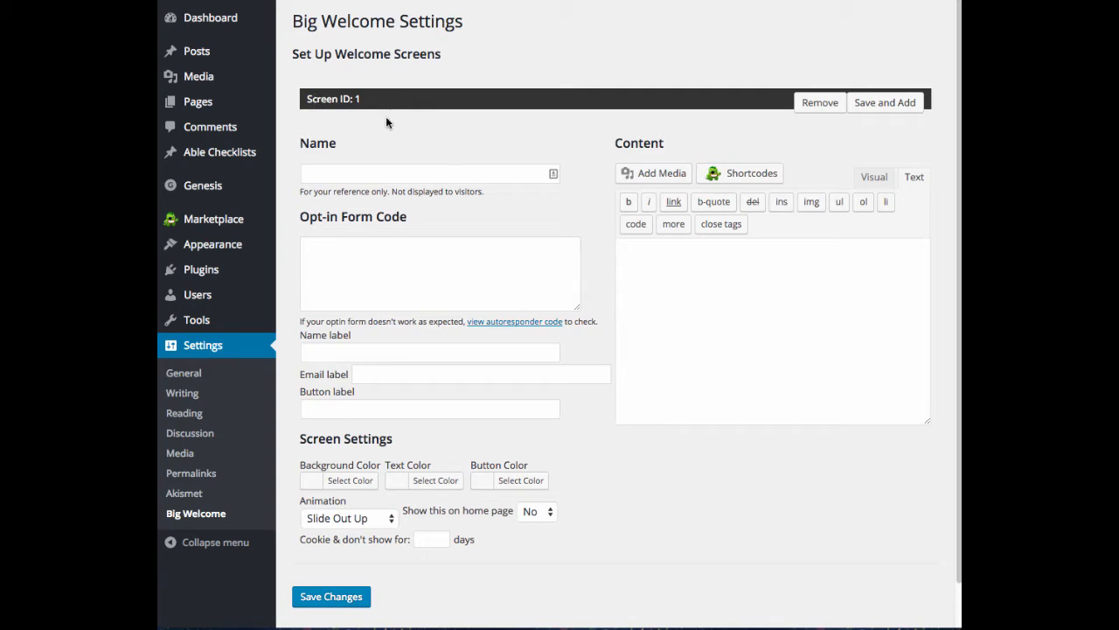
pyautogui.click(423, 174)
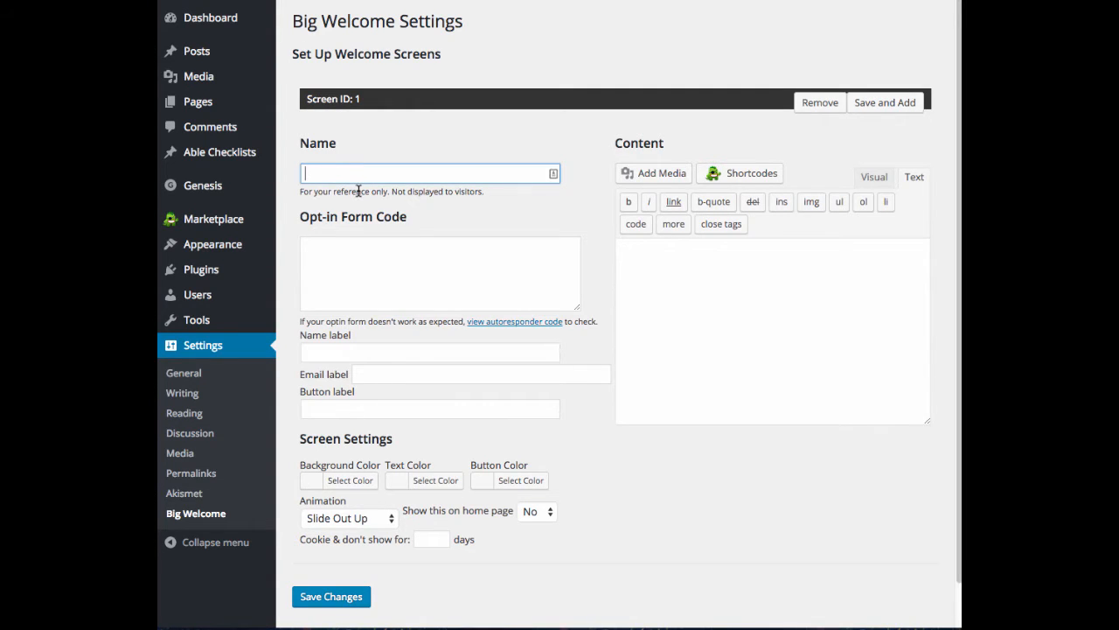
pyautogui.write('W')
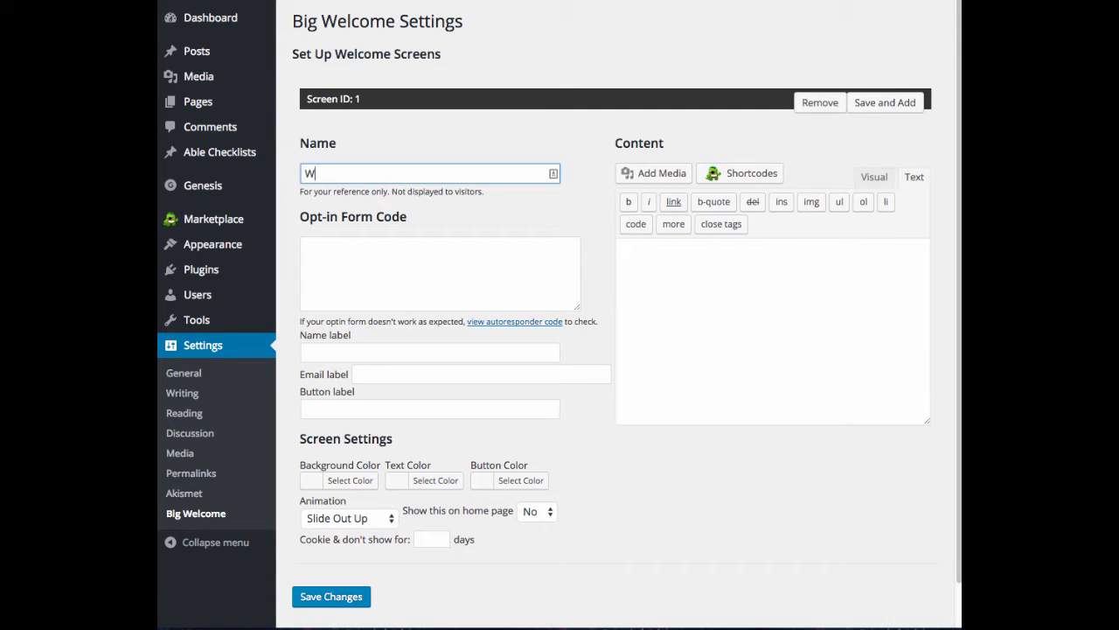
pyautogui.write('Welcome')
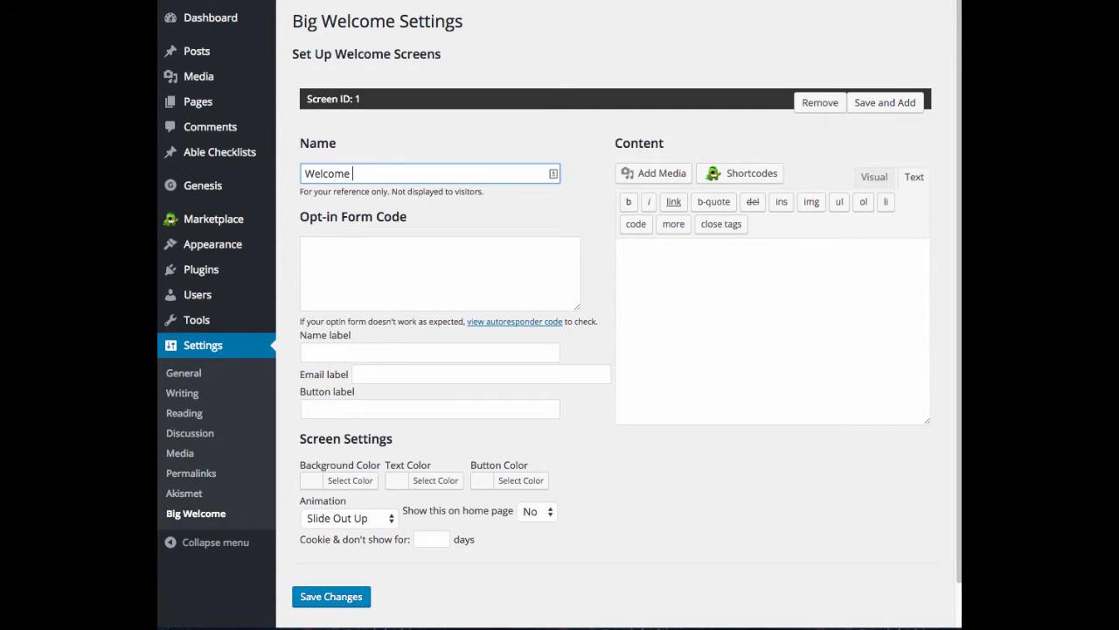
pyautogui.write('Screen 1')
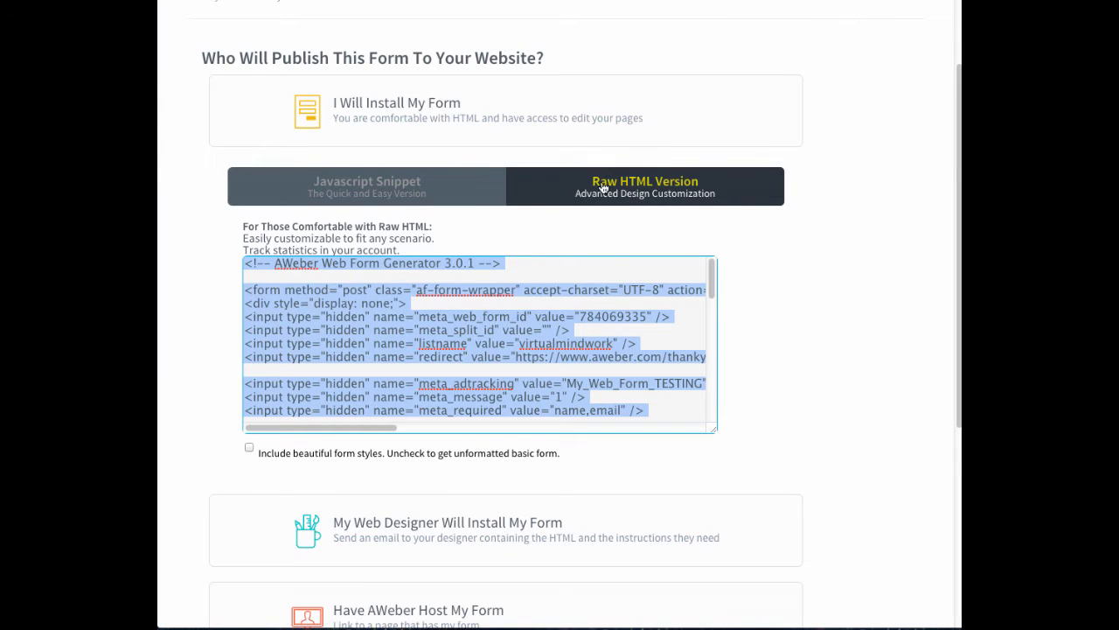
pyautogui.moveTo(587, 209)
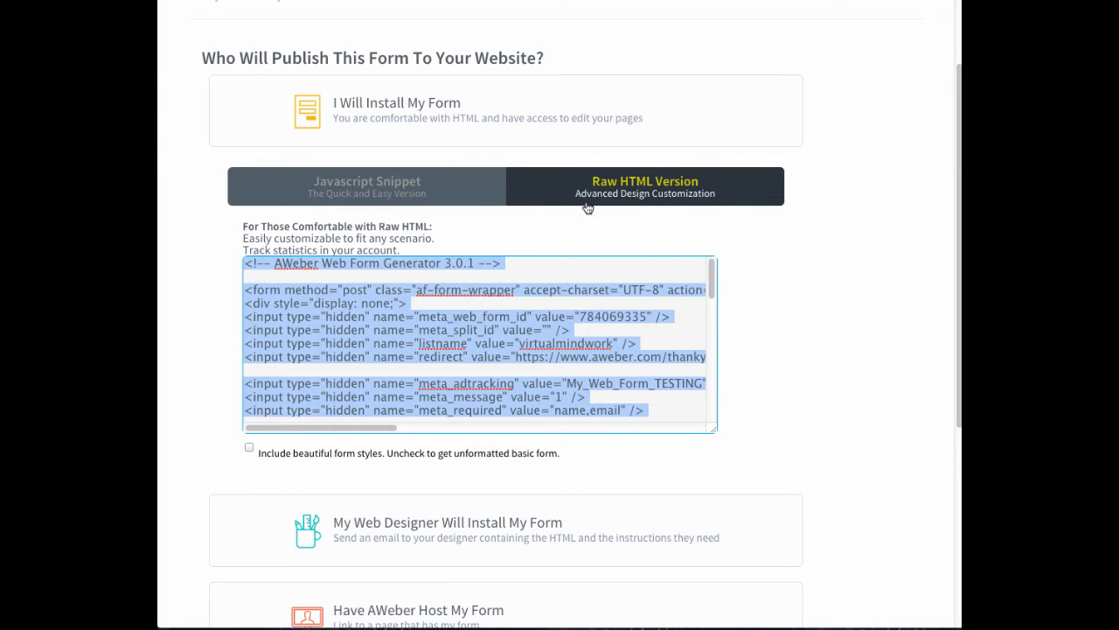
# - Scroll through AWeber's raw HTML form code from opening to closing comment
pyautogui.scroll(-3)
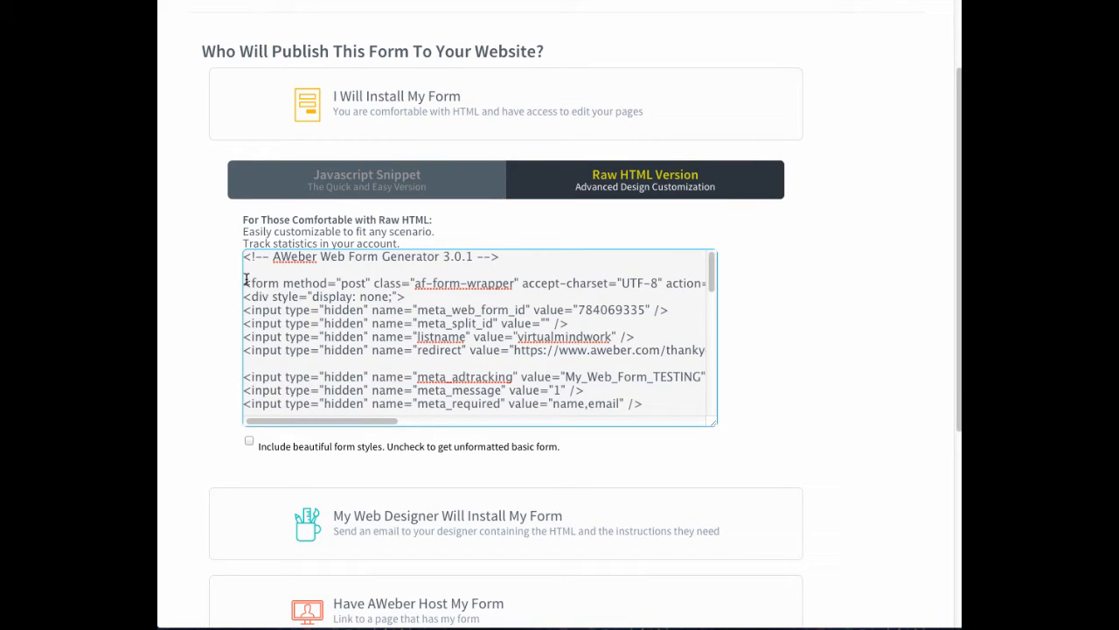
pyautogui.moveTo(452, 256)
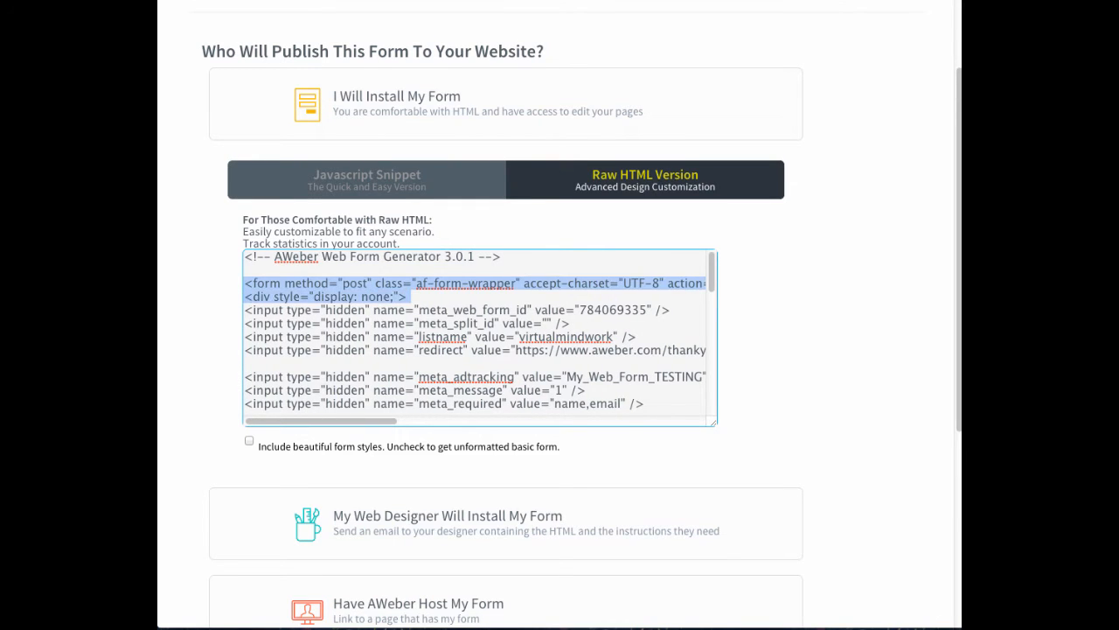
pyautogui.scroll(-3)
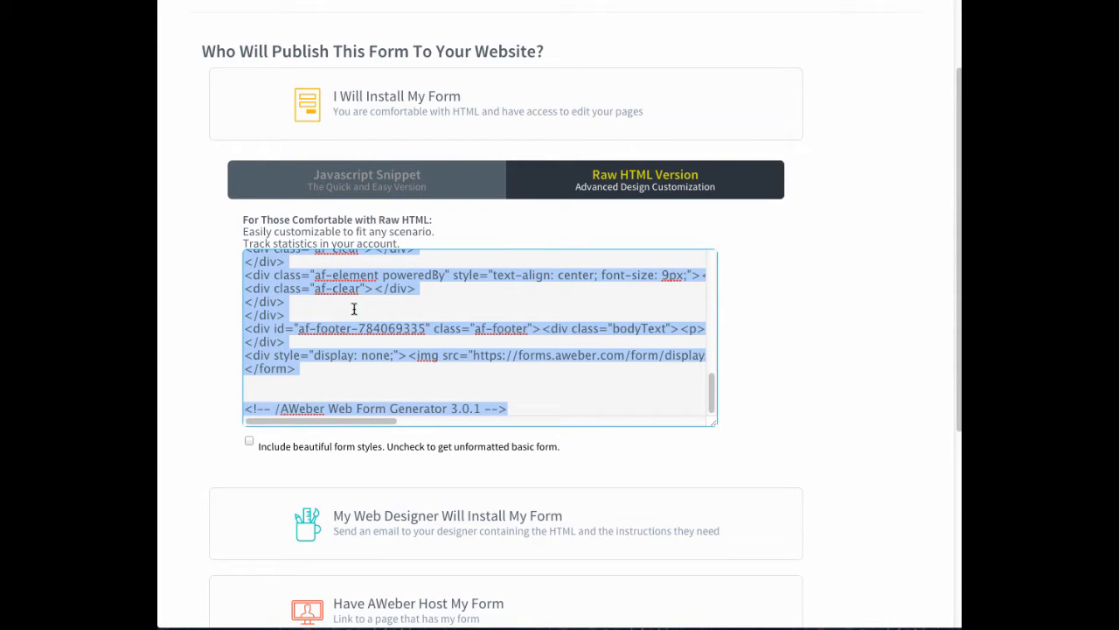
pyautogui.moveTo(488, 7)
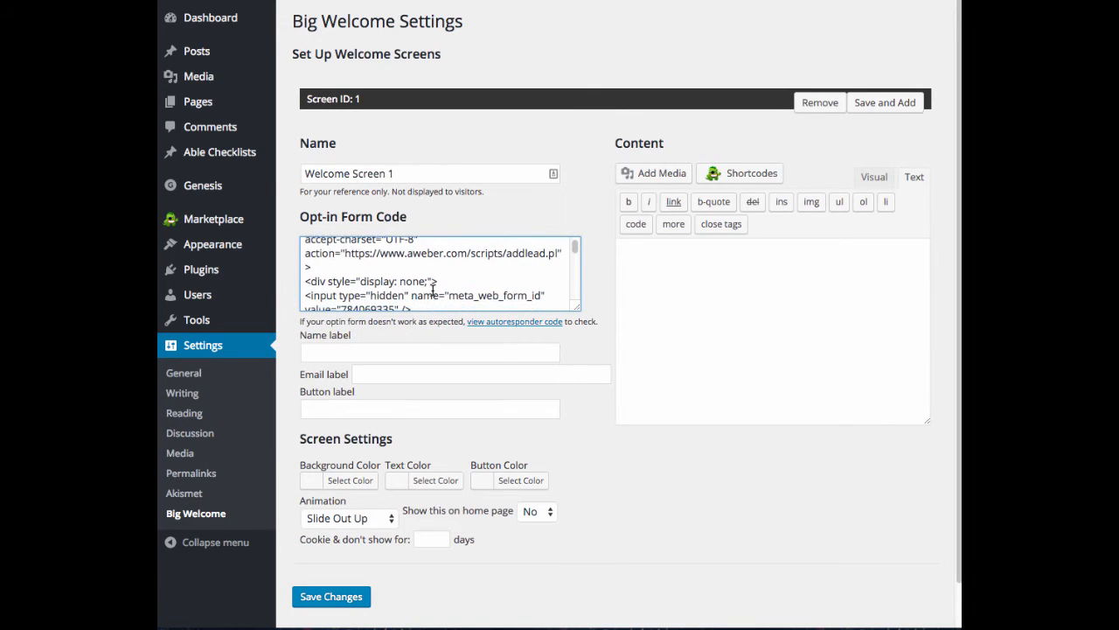
# - Paste the AWeber code into Opt-in Form Code and view the parsed name, email, URL and hidden fields
pyautogui.scroll(-3)
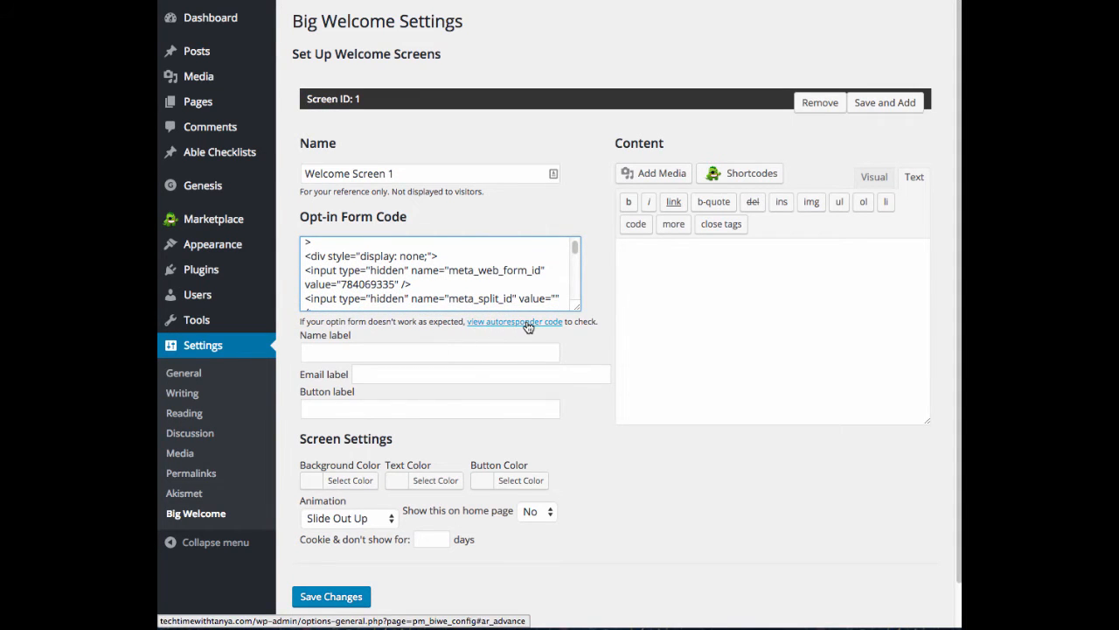
pyautogui.click(514, 322)
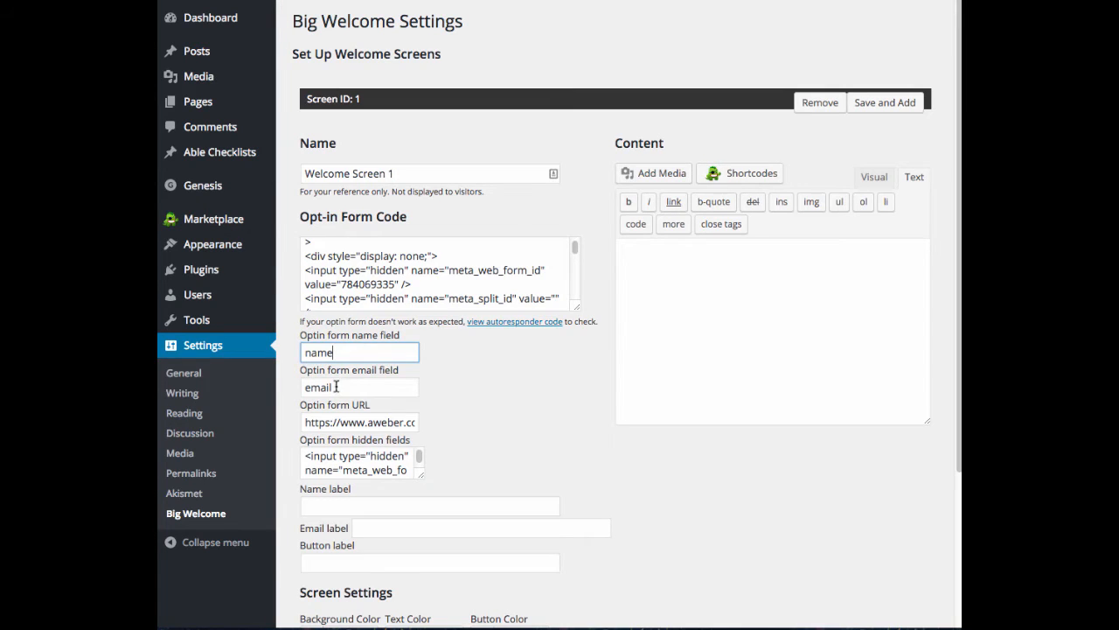
pyautogui.click(359, 386)
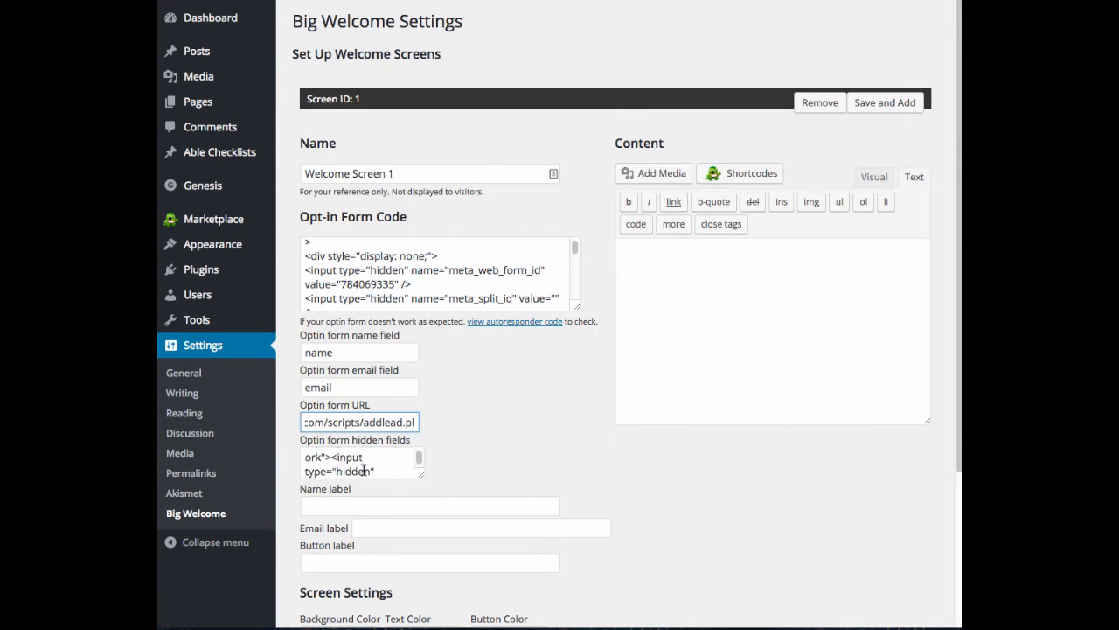
pyautogui.scroll(-3)
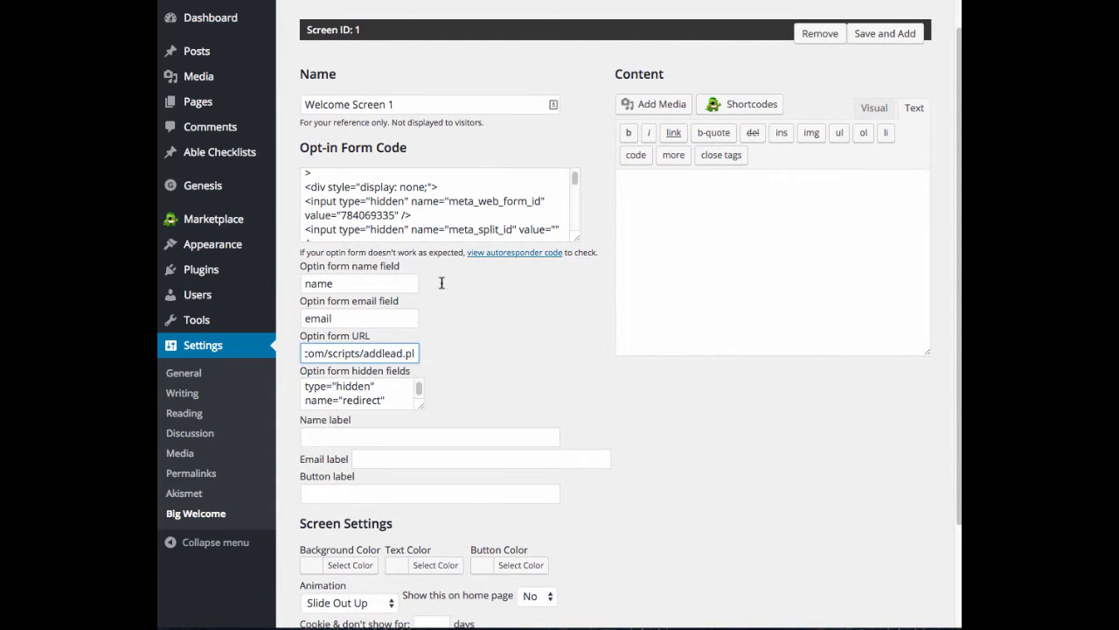
pyautogui.scroll(-3)
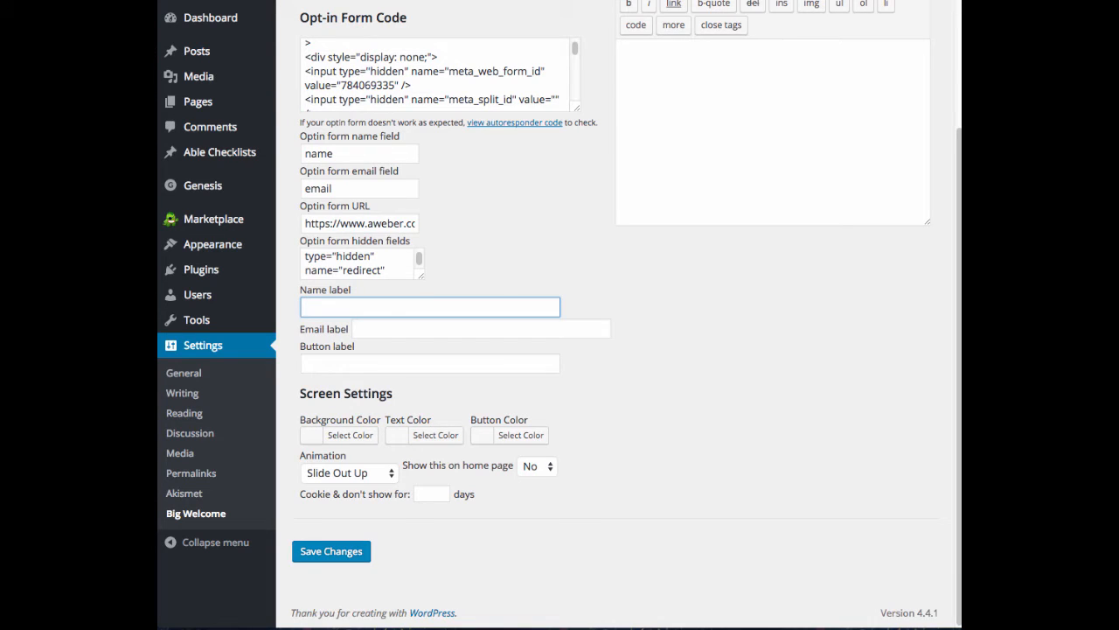
# - Label the form fields 'First name' and 'Email' and the button 'Sign Up!'
pyautogui.write('First name')
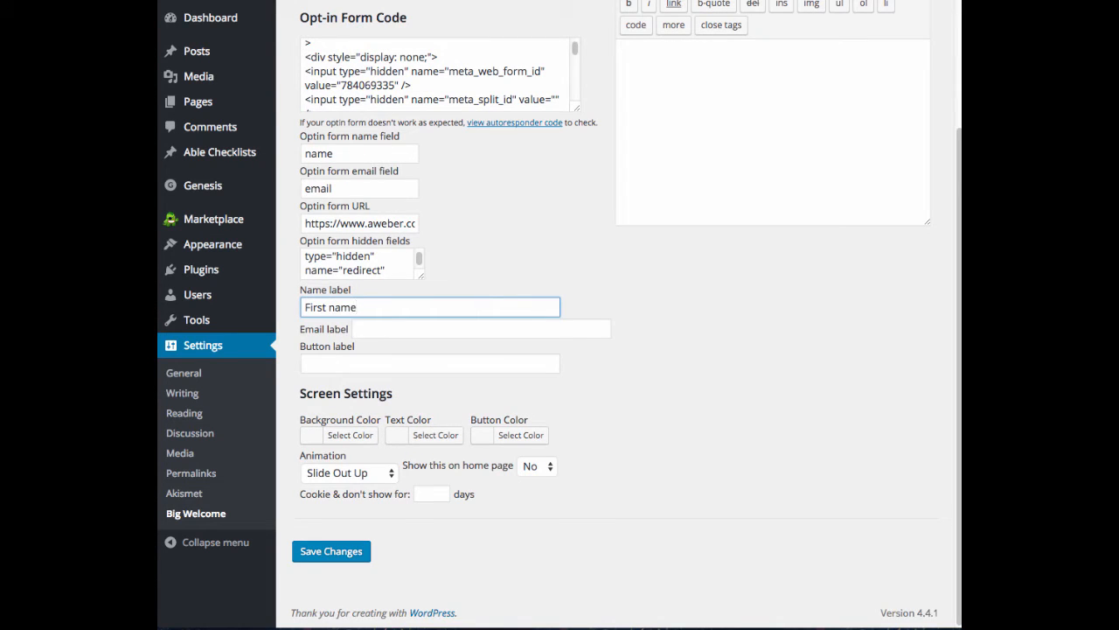
pyautogui.write('E')
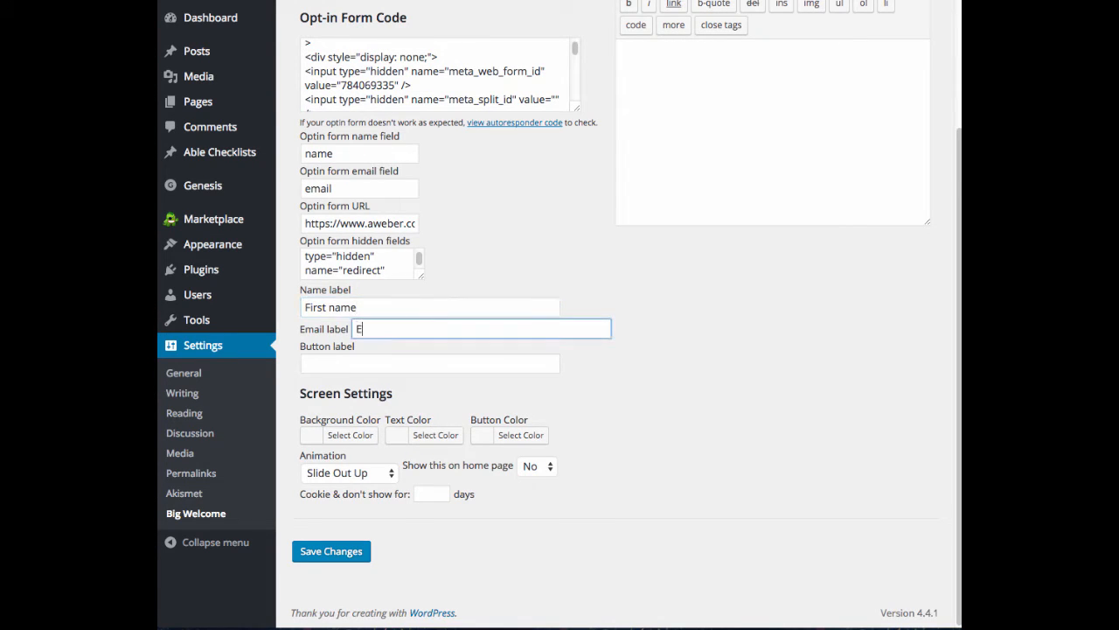
pyautogui.write('mail')
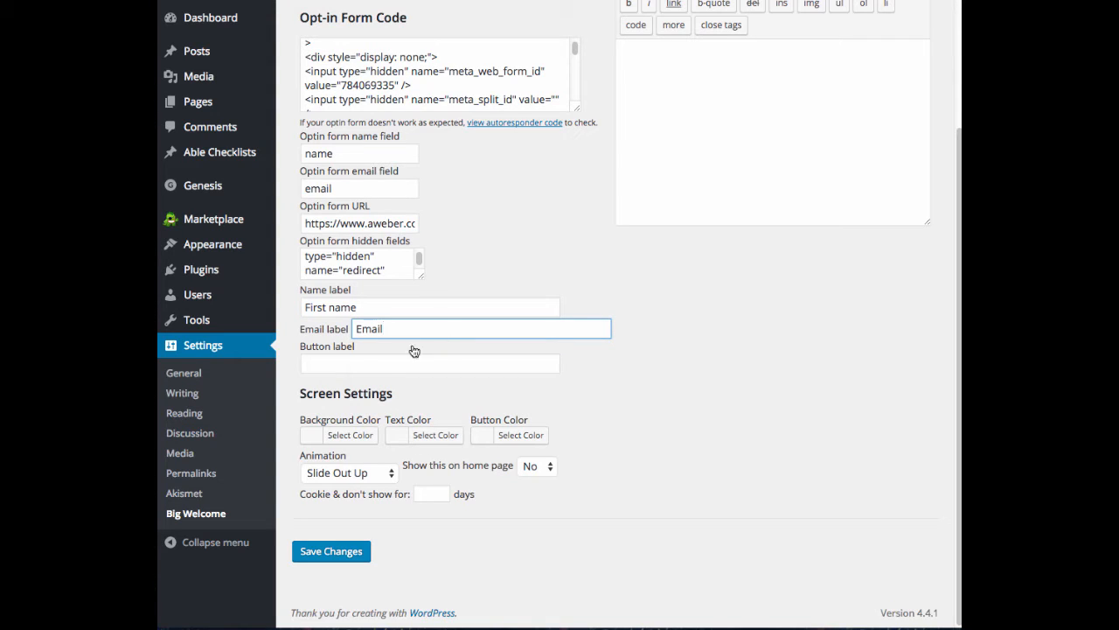
pyautogui.click(430, 362)
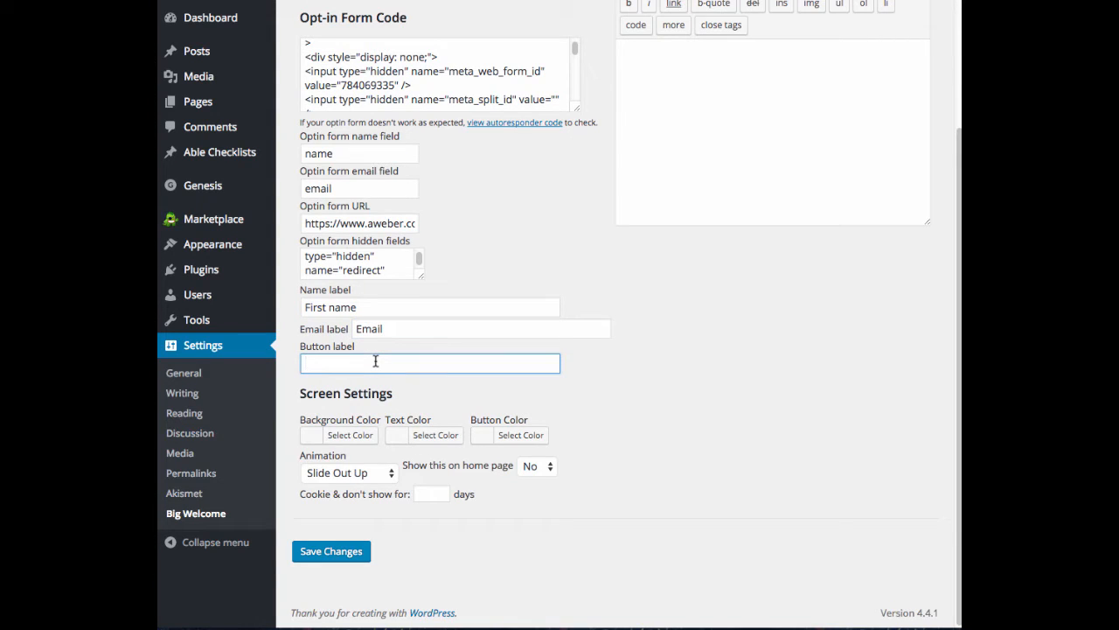
pyautogui.write('Sign Up!')
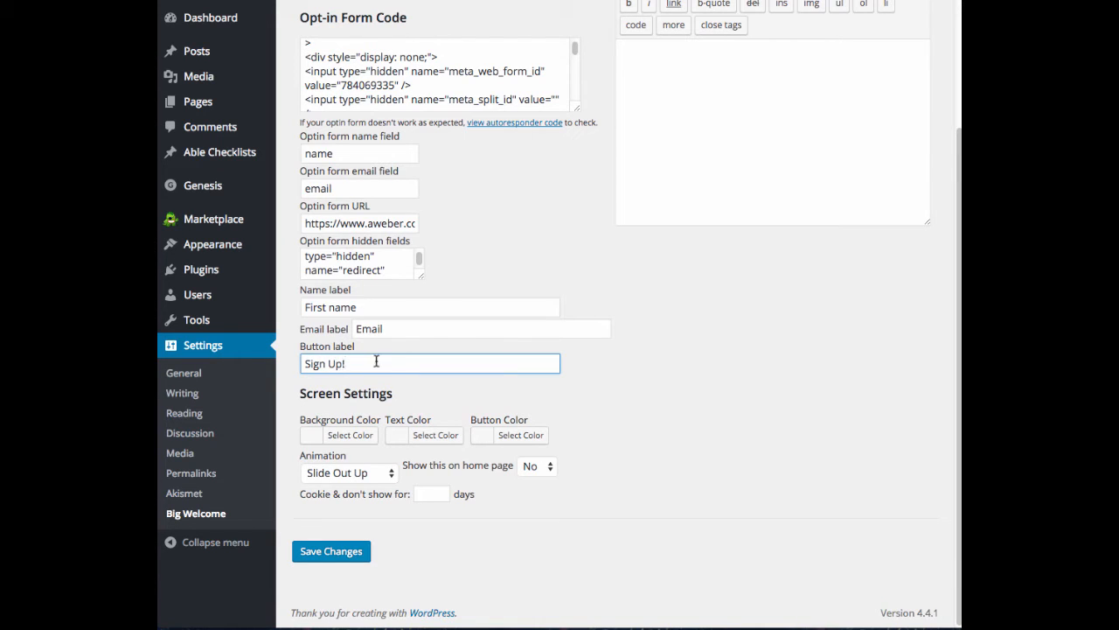
pyautogui.moveTo(626, 383)
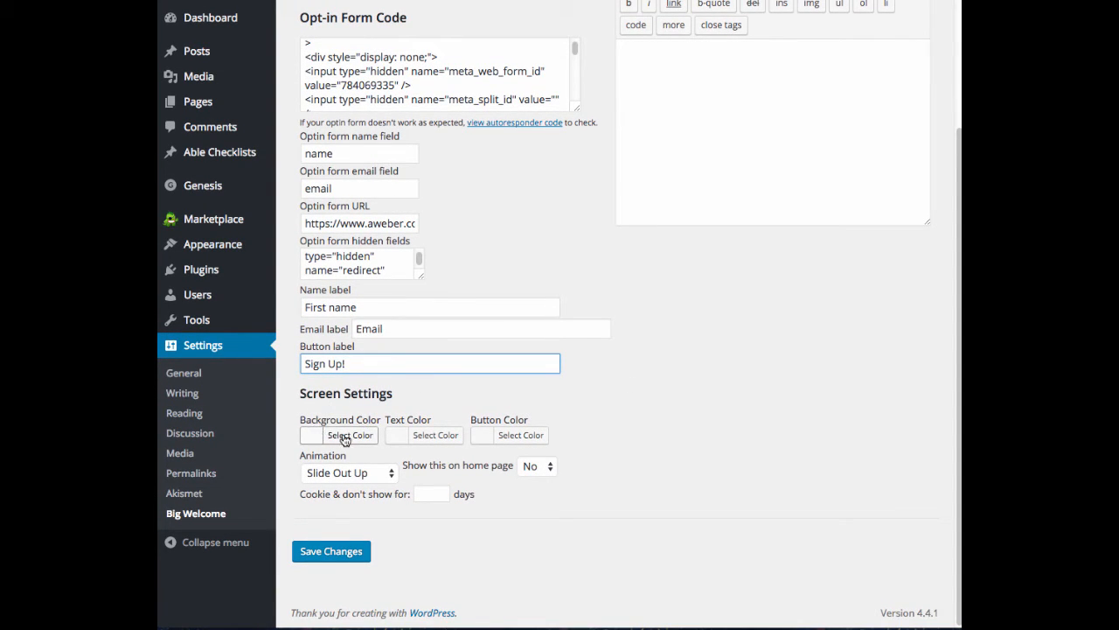
# - Pick a blue background colour and black text colour for the welcome screen
pyautogui.click(350, 434)
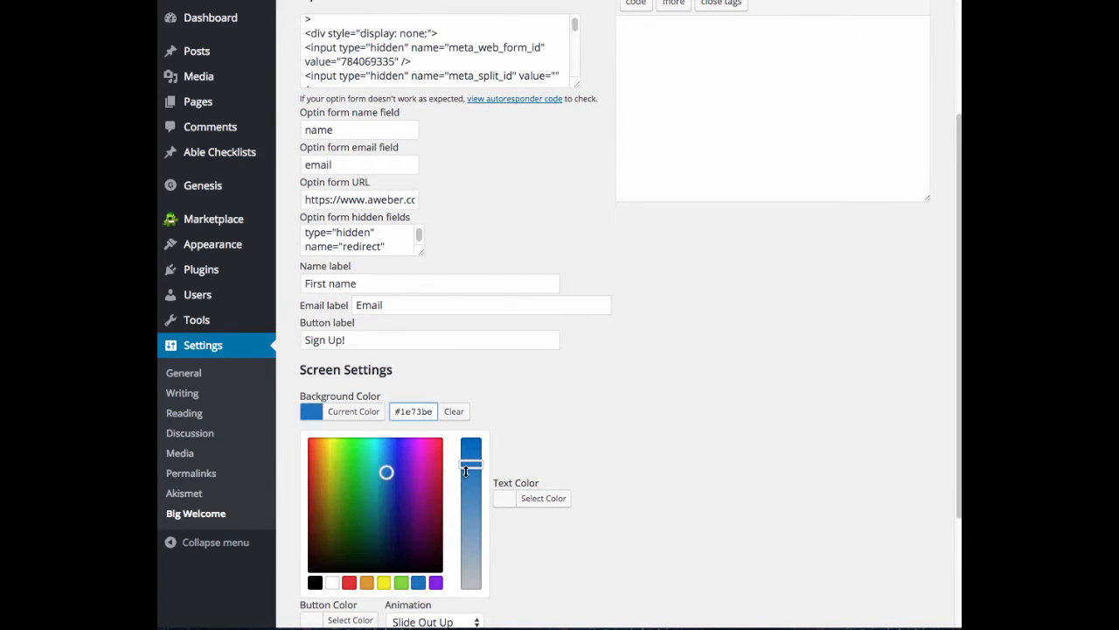
pyautogui.moveTo(471, 470); pyautogui.dragTo(470, 533)
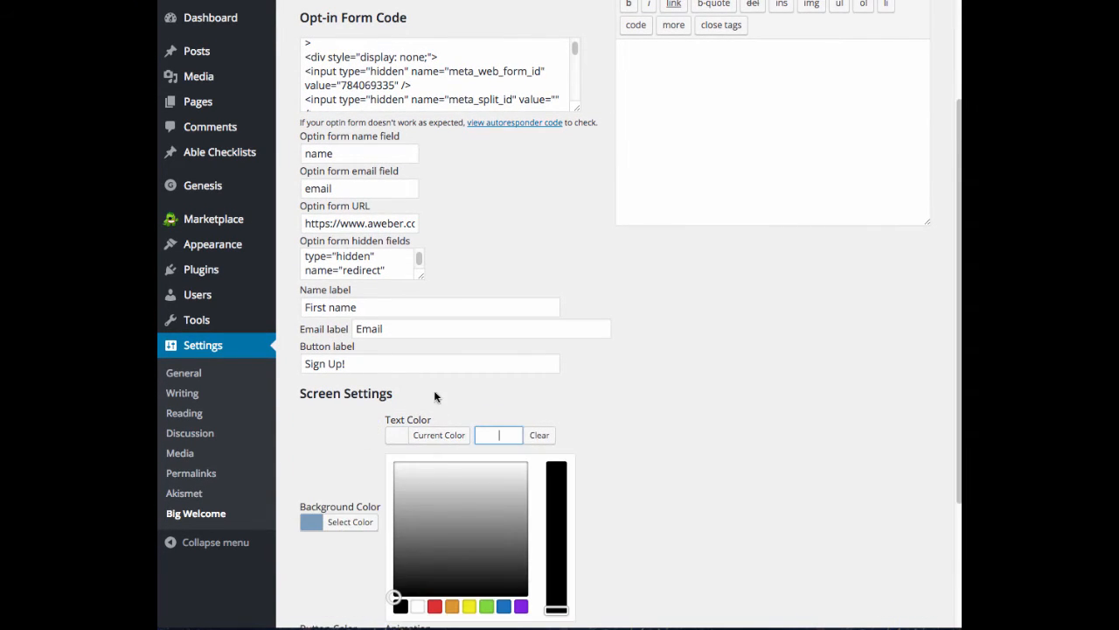
pyautogui.scroll(-3)
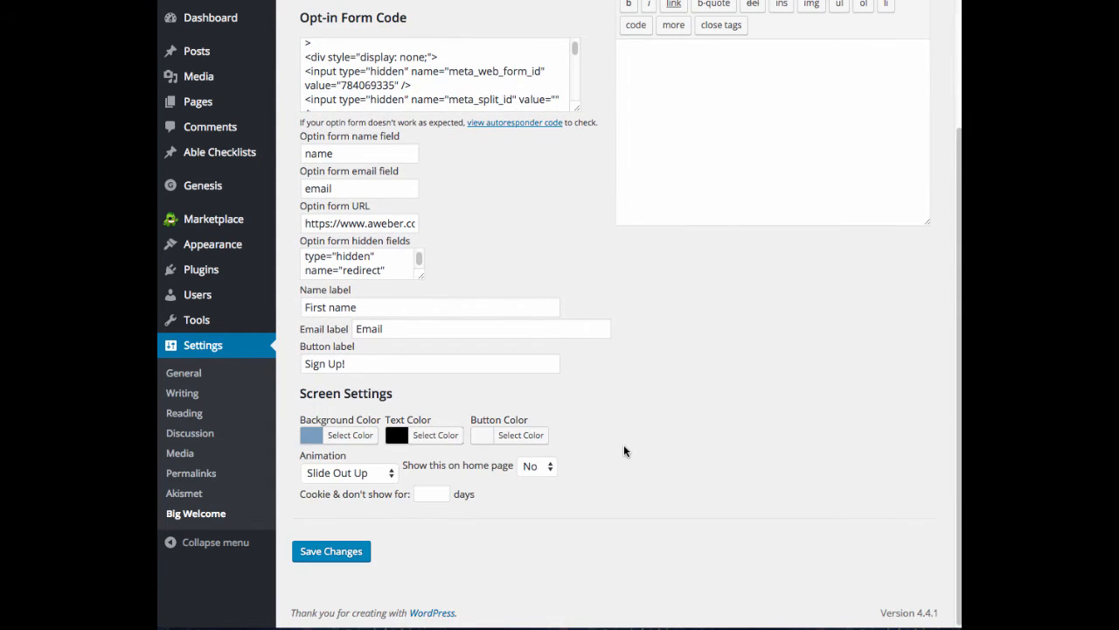
pyautogui.click(521, 434)
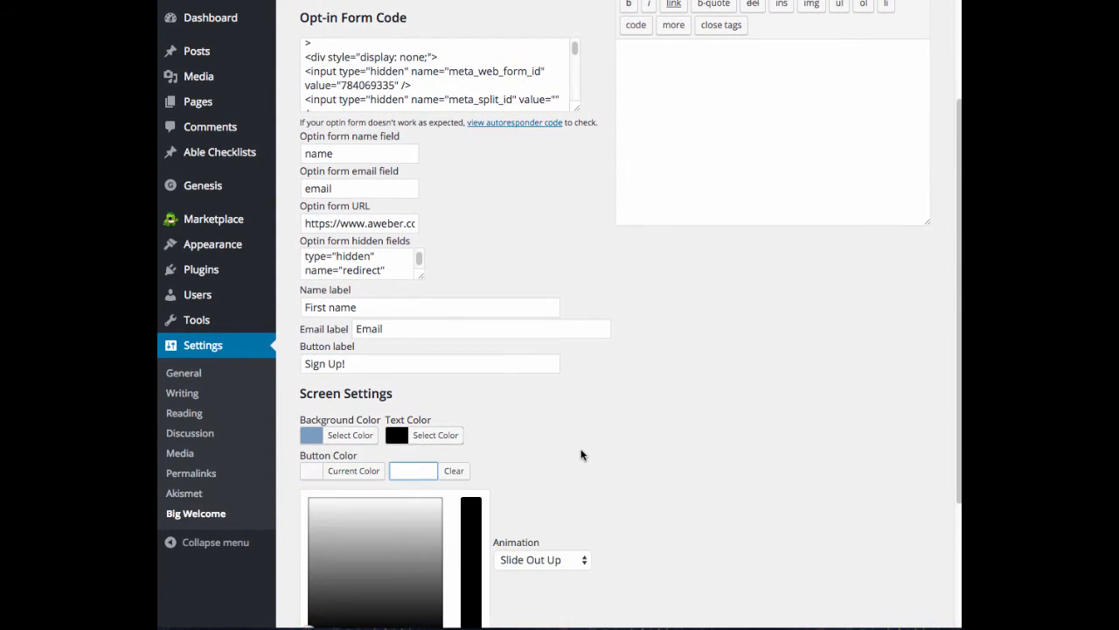
pyautogui.scroll(-3)
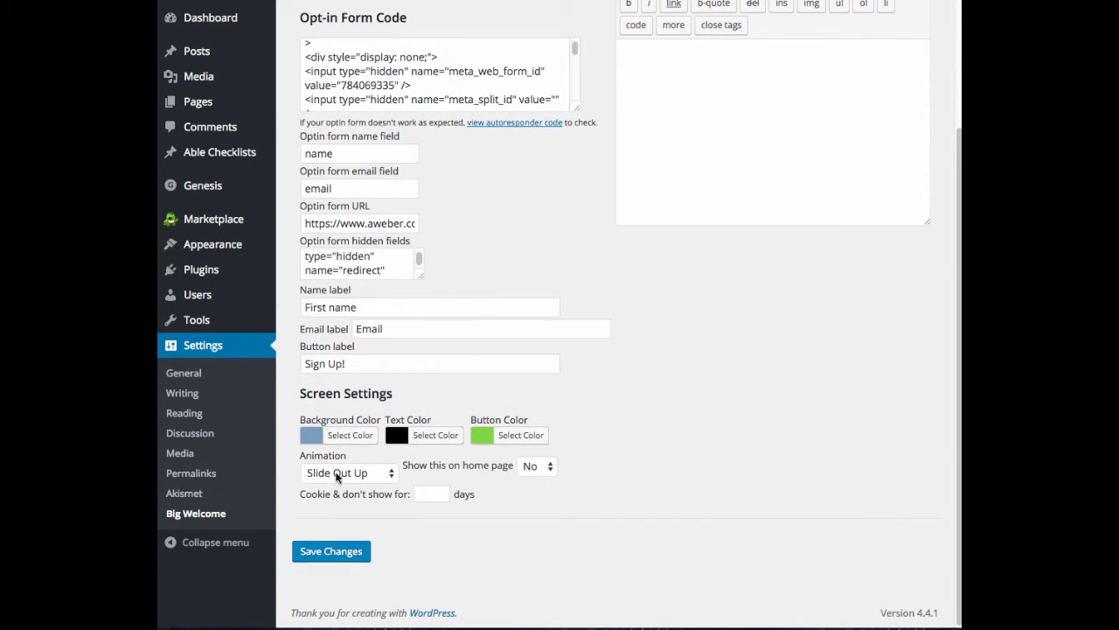
# - Set the animation to Zoom Out and leave 'Show this on home page' at No
pyautogui.click(346, 472)
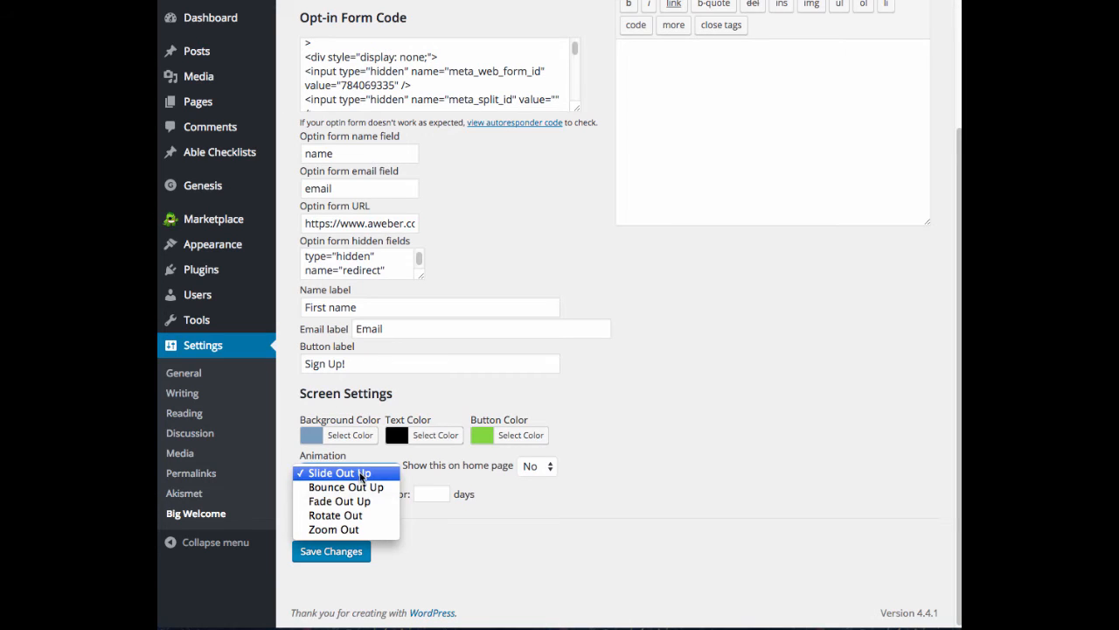
pyautogui.moveTo(346, 487)
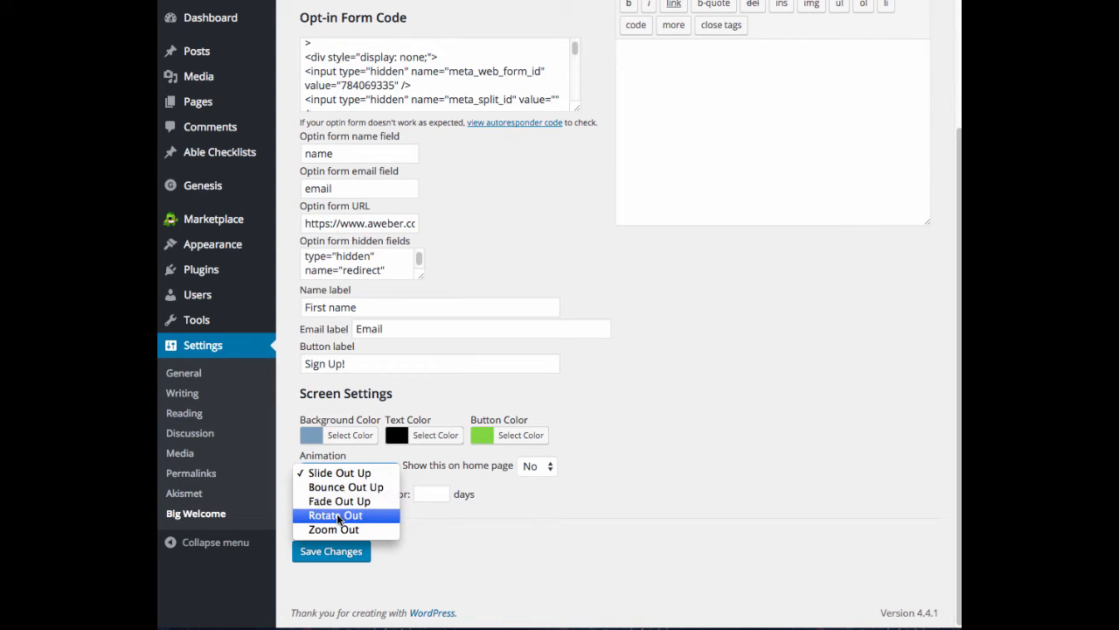
pyautogui.moveTo(353, 528)
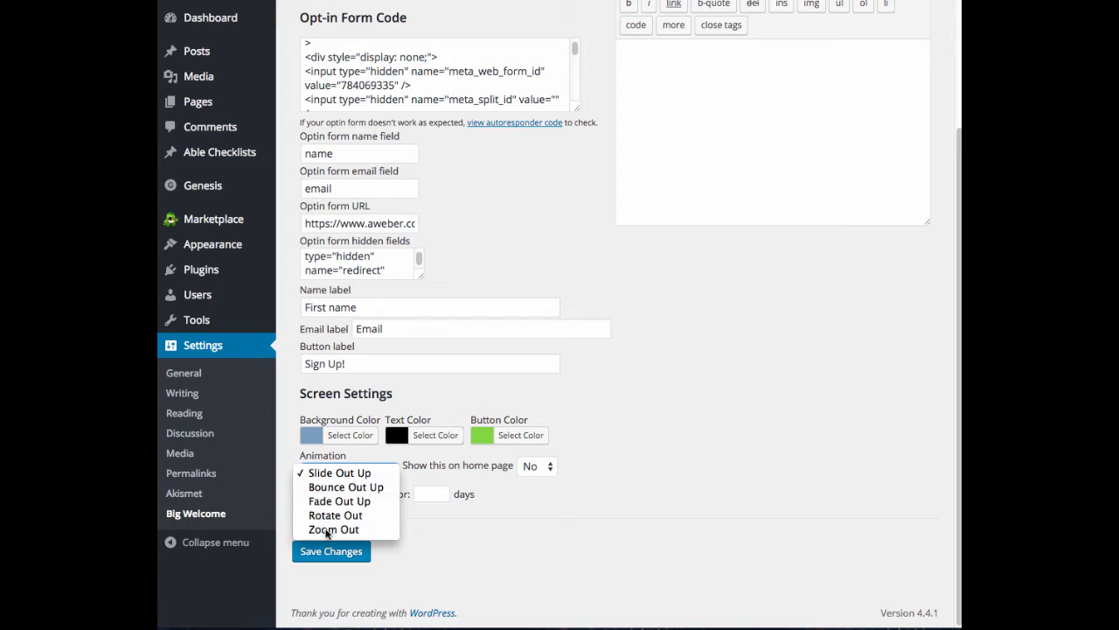
pyautogui.click(332, 528)
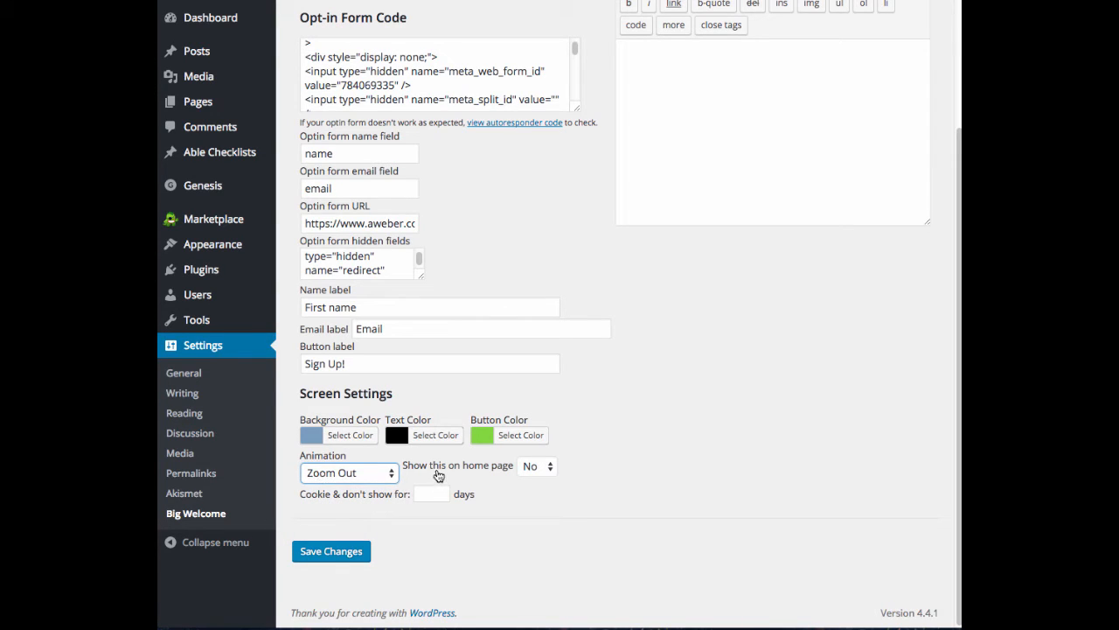
pyautogui.moveTo(439, 476)
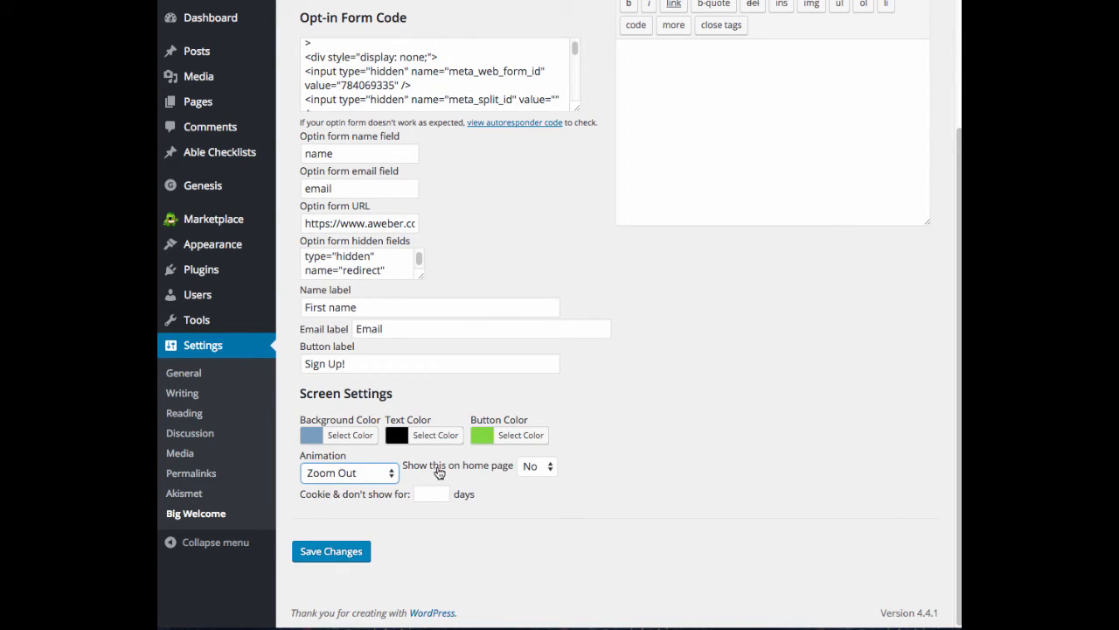
pyautogui.click(535, 465)
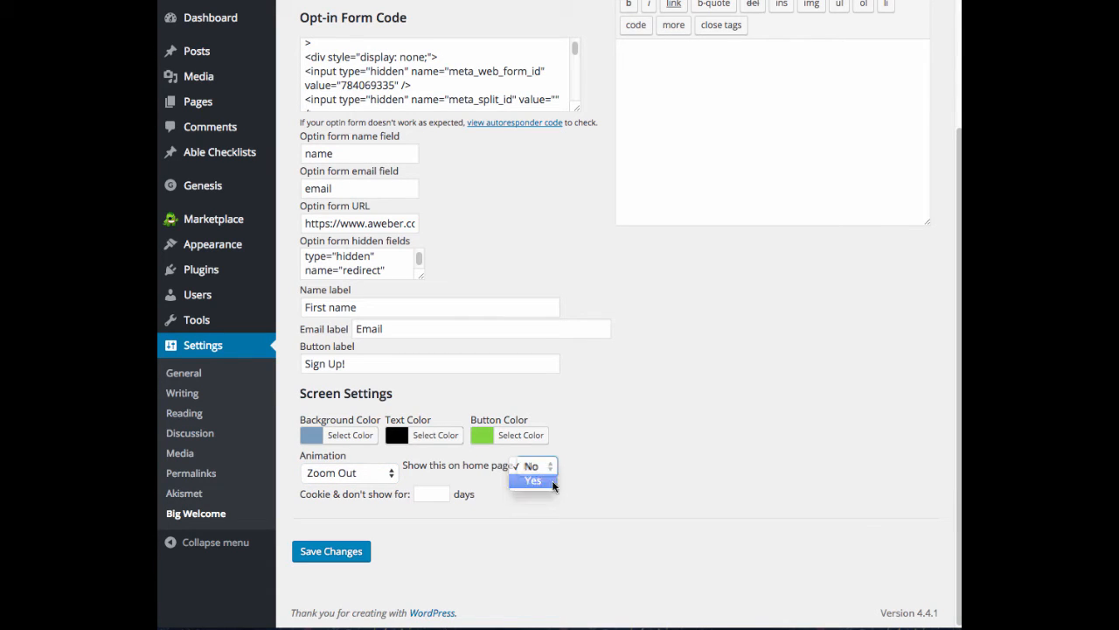
pyautogui.click(537, 466)
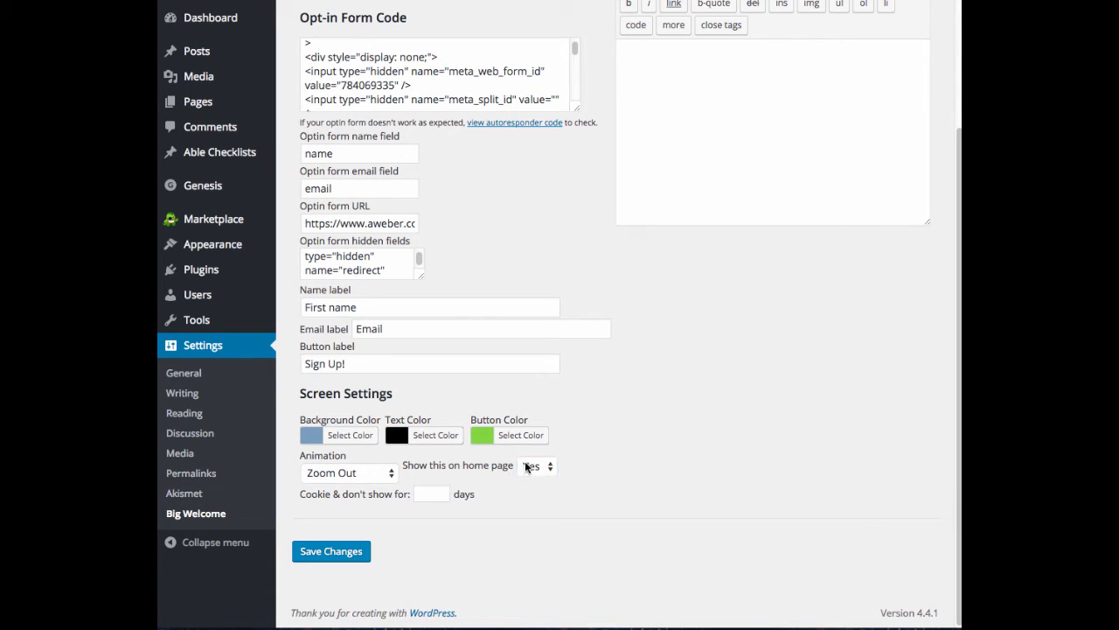
pyautogui.click(536, 465)
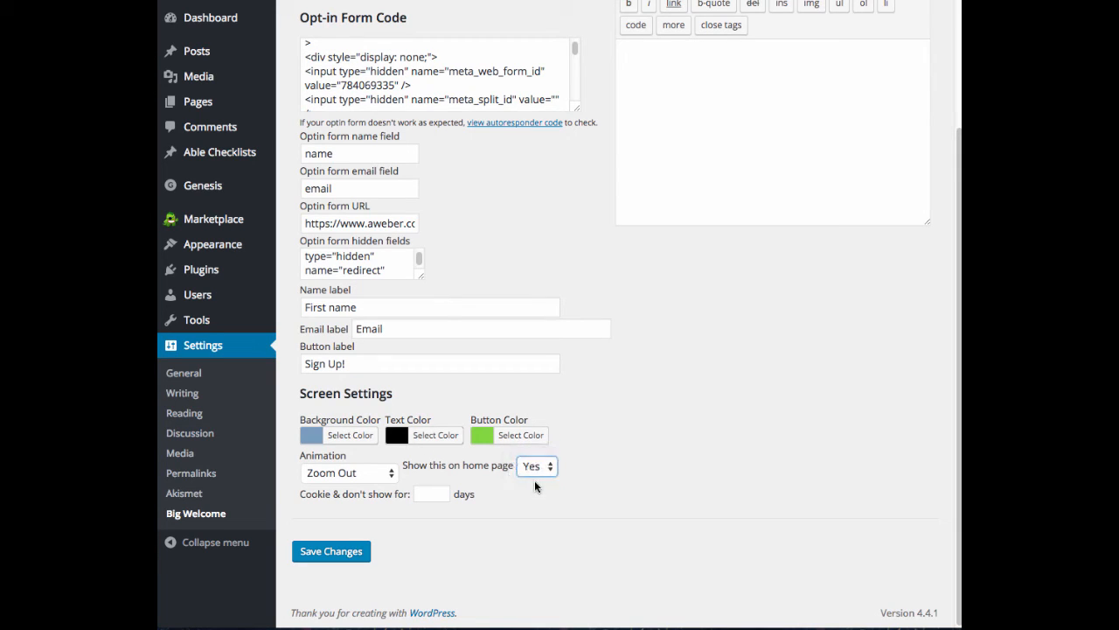
pyautogui.click(535, 465)
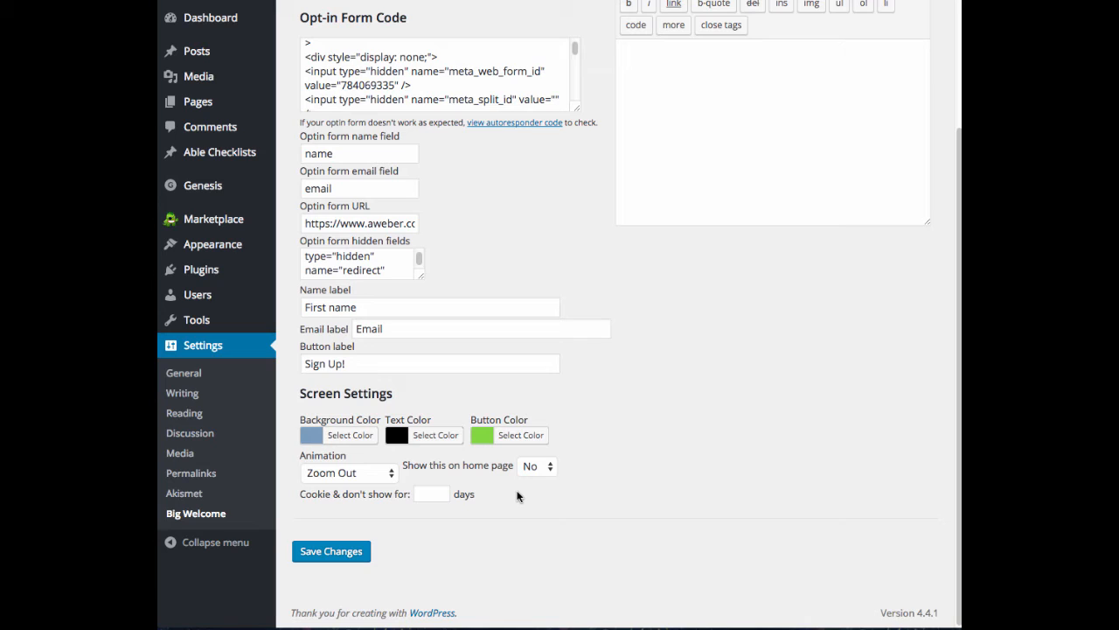
pyautogui.moveTo(549, 461)
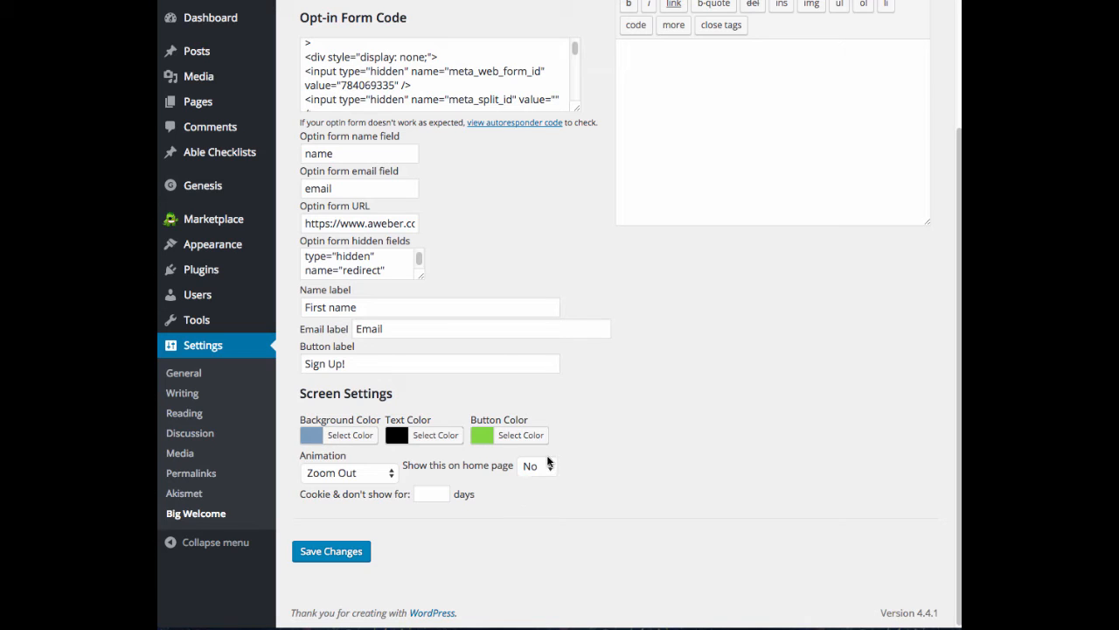
pyautogui.moveTo(328, 504)
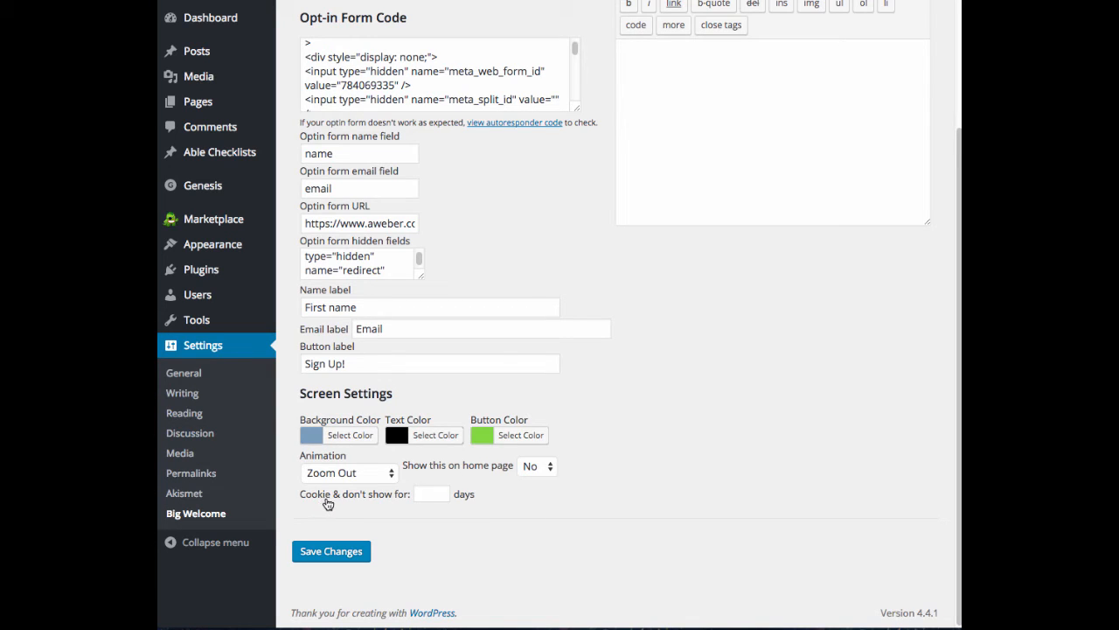
pyautogui.click(430, 493)
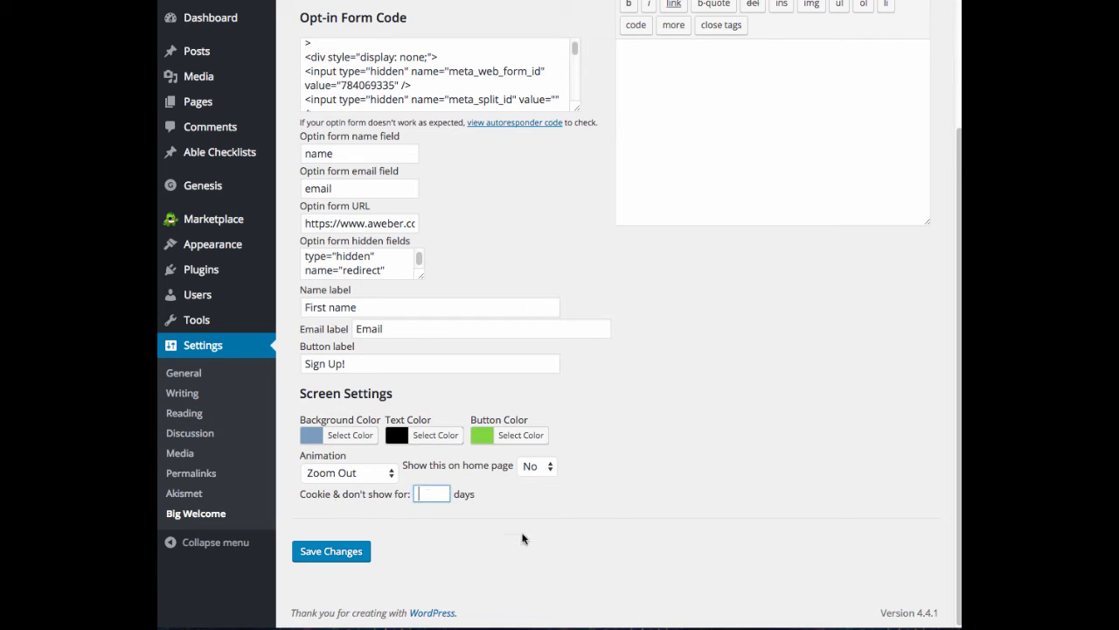
pyautogui.moveTo(533, 542)
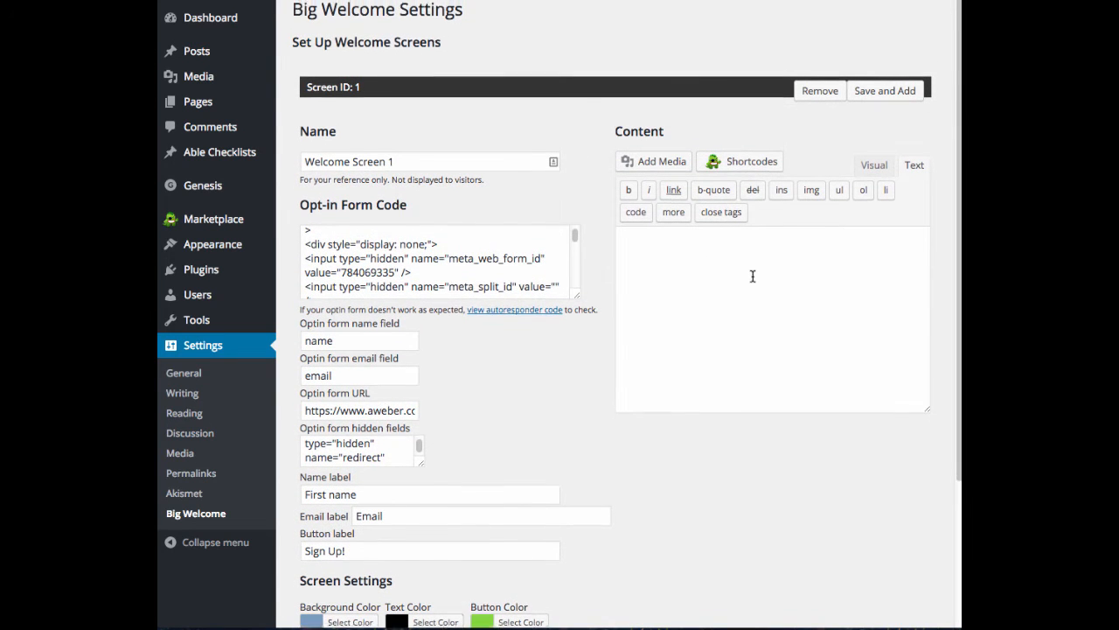
# - Enter 'Sign up for the latest updates!' as the Content text and view it in Visual mode
pyautogui.scroll(-3)
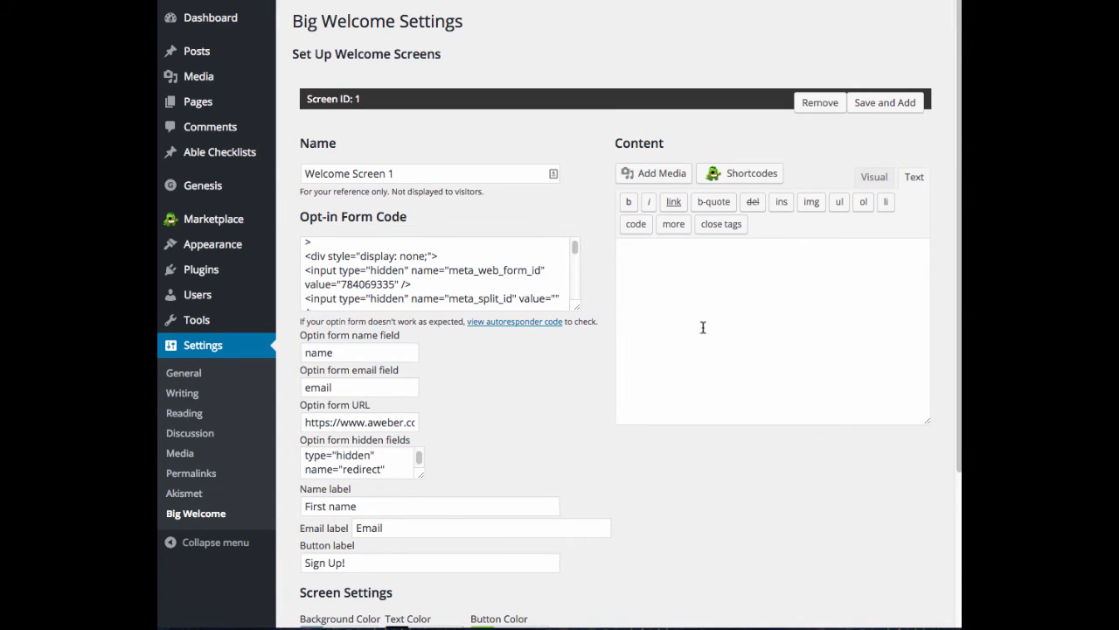
pyautogui.scroll(-3)
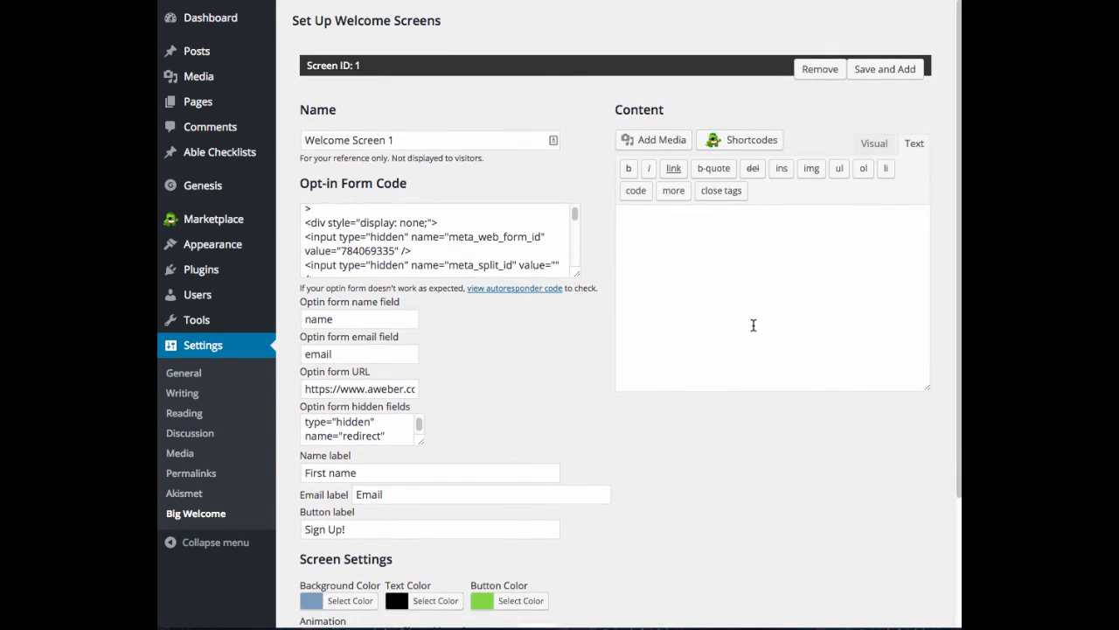
pyautogui.scroll(-3)
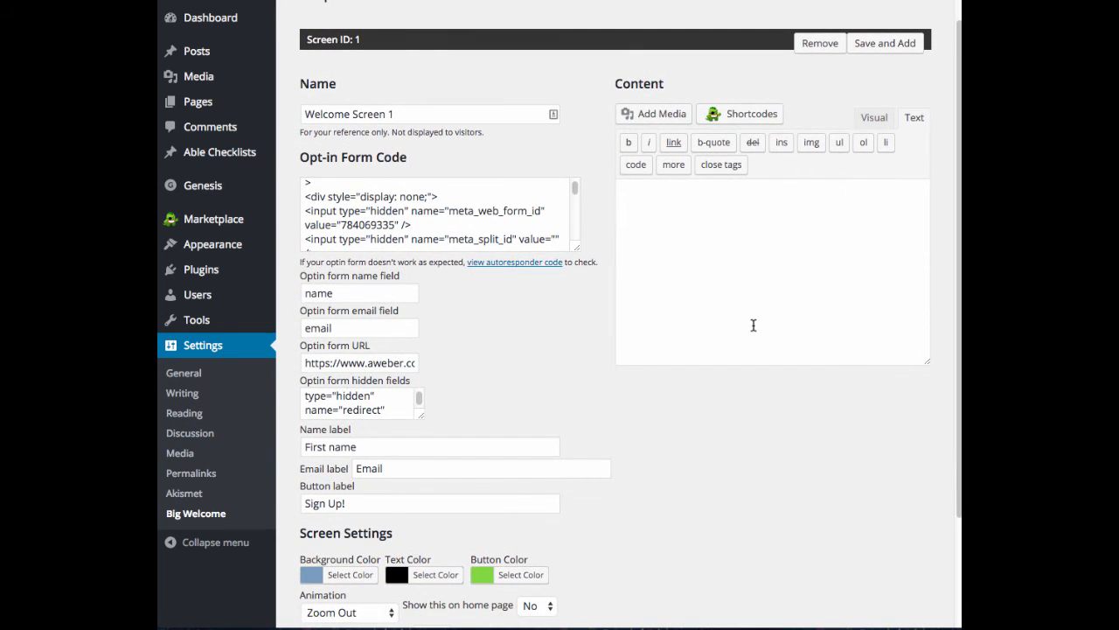
pyautogui.write('Sign up')
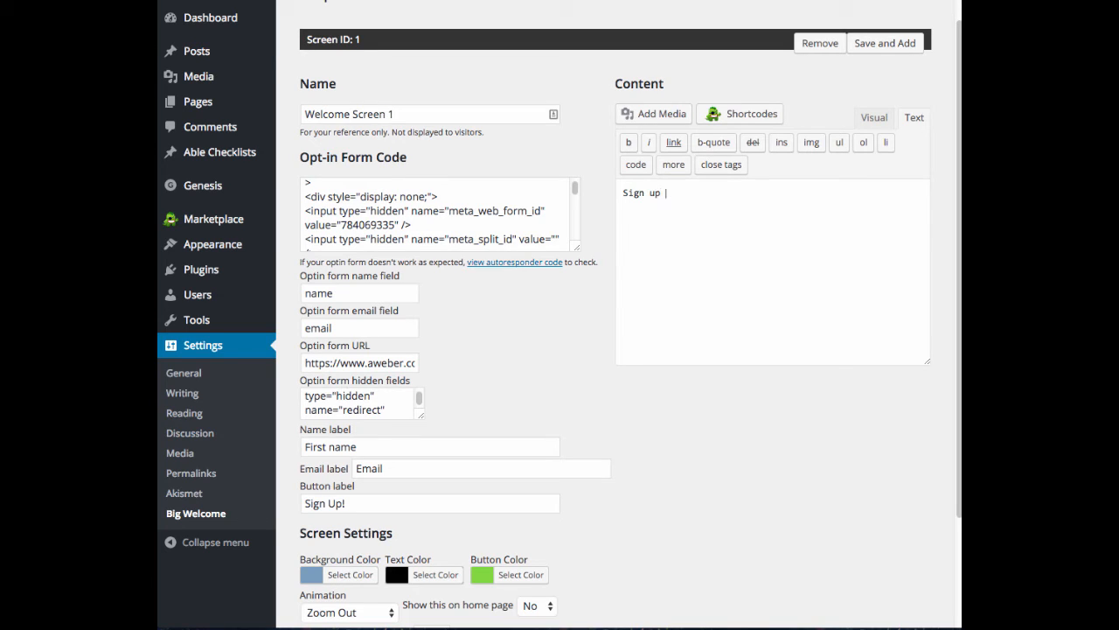
pyautogui.write('for the latest')
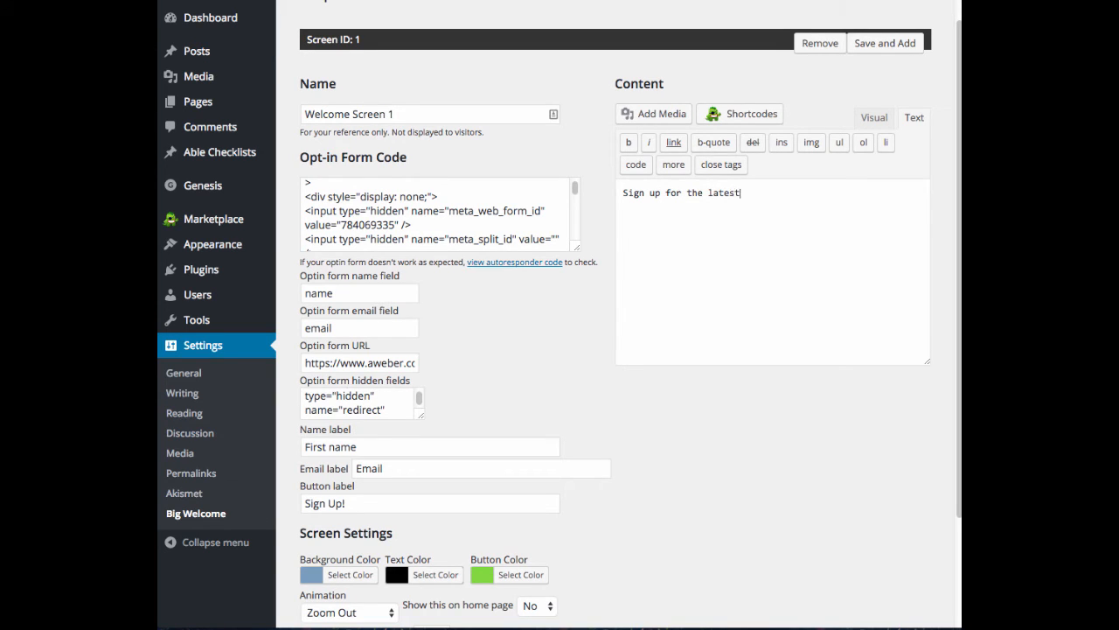
pyautogui.write('updates!')
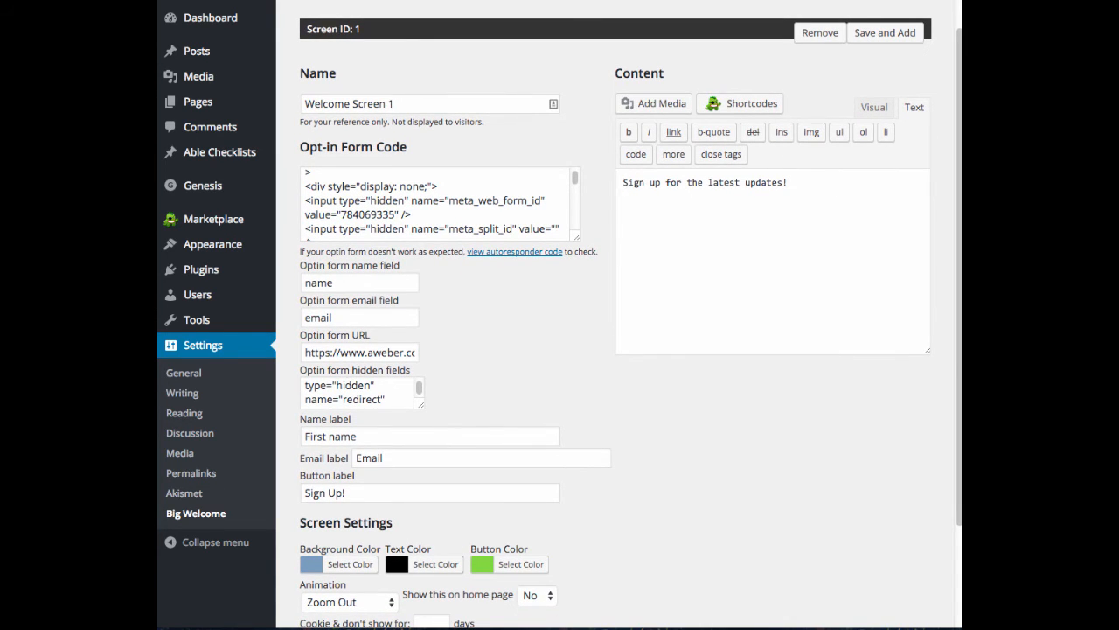
pyautogui.click(913, 107)
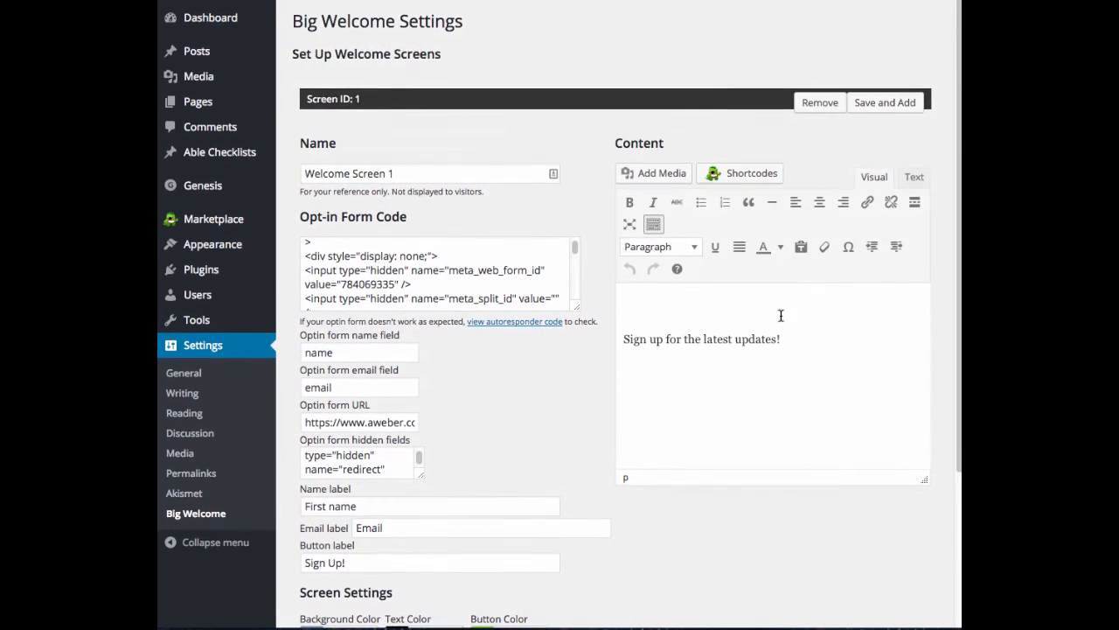
# - Format the sign-up line as Heading 2 from the Paragraph dropdown
pyautogui.tripleClick(700, 339)
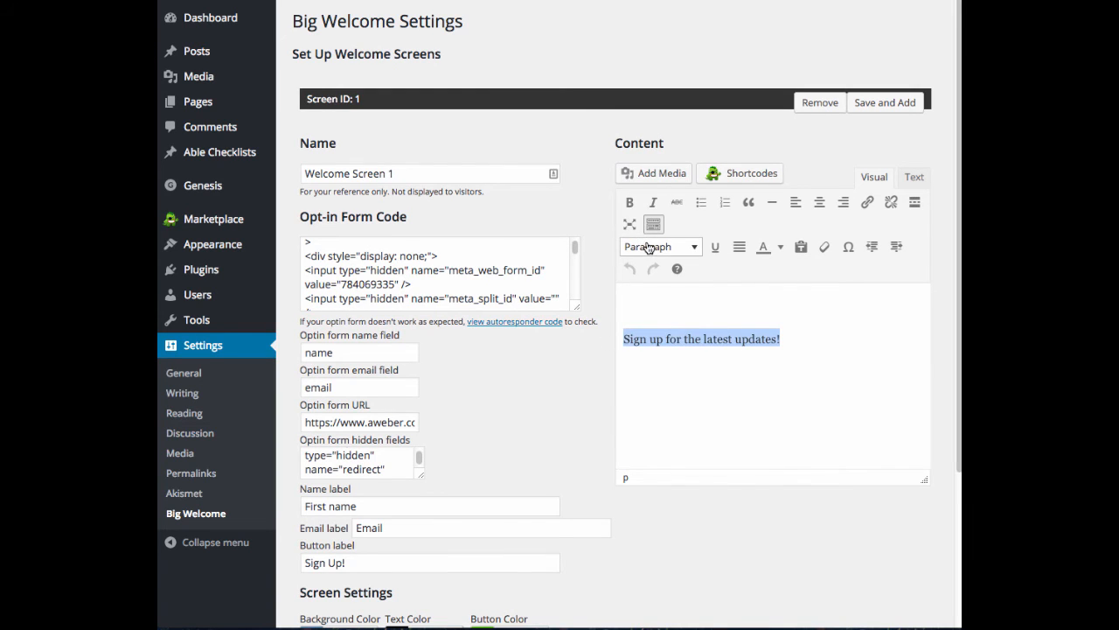
pyautogui.click(661, 245)
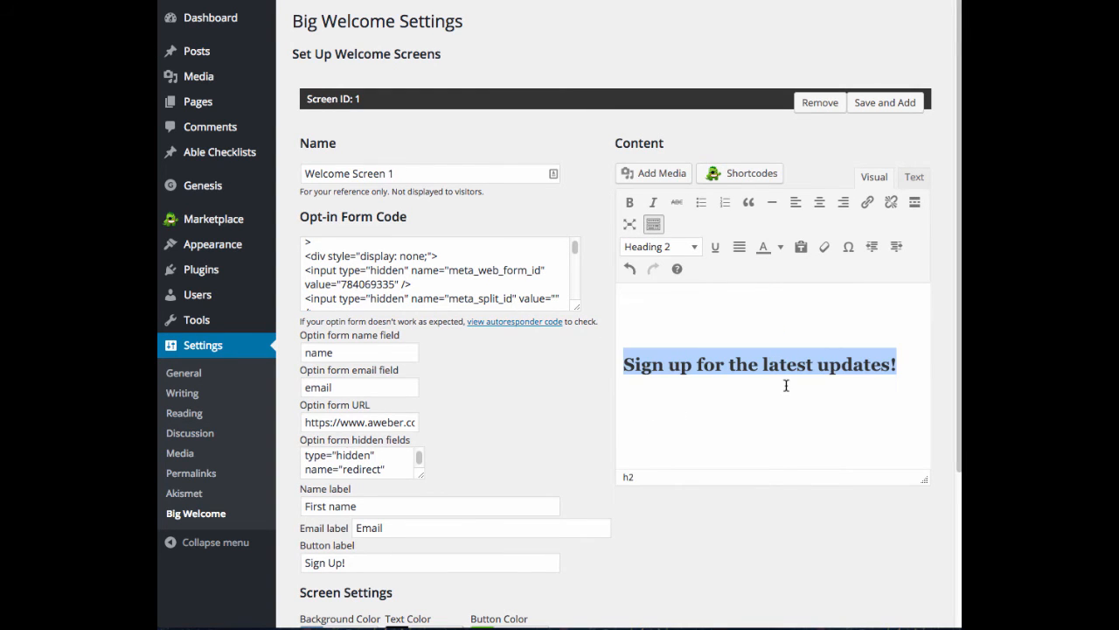
pyautogui.scroll(-3)
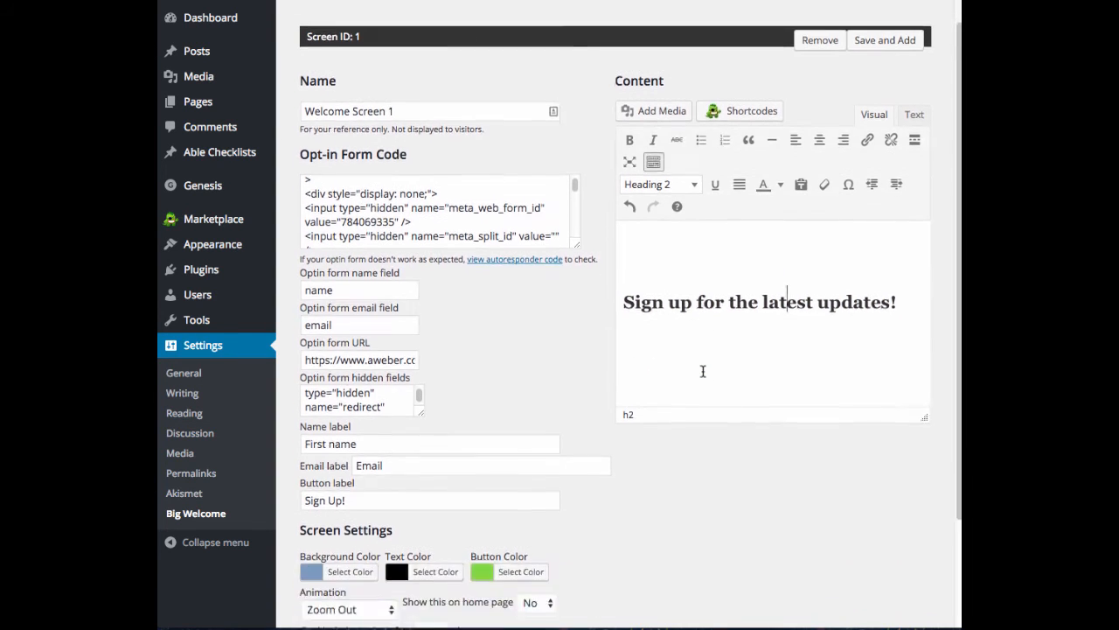
pyautogui.scroll(-3)
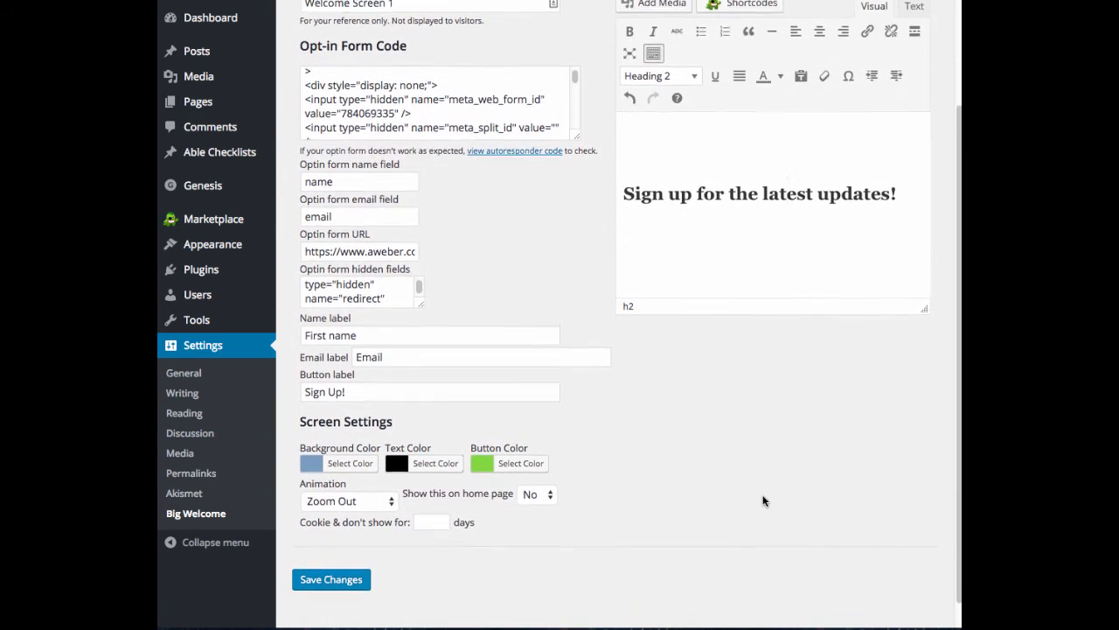
pyautogui.scroll(-3)
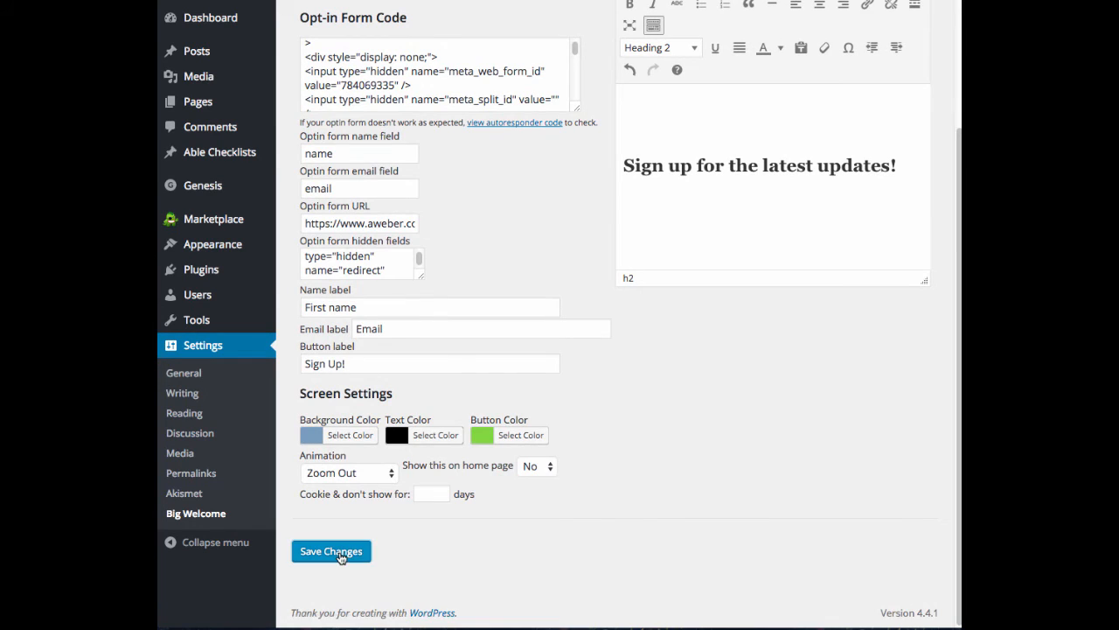
# - Save the settings and preview the welcome screen as the blue opt-in page
pyautogui.click(330, 551)
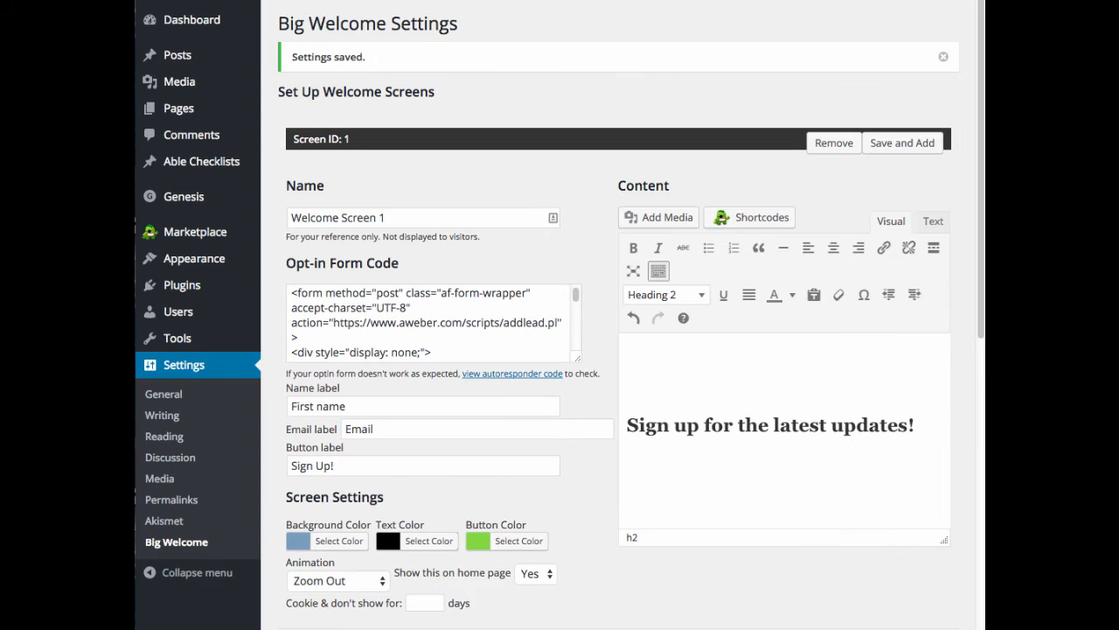
pyautogui.moveTo(941, 596)
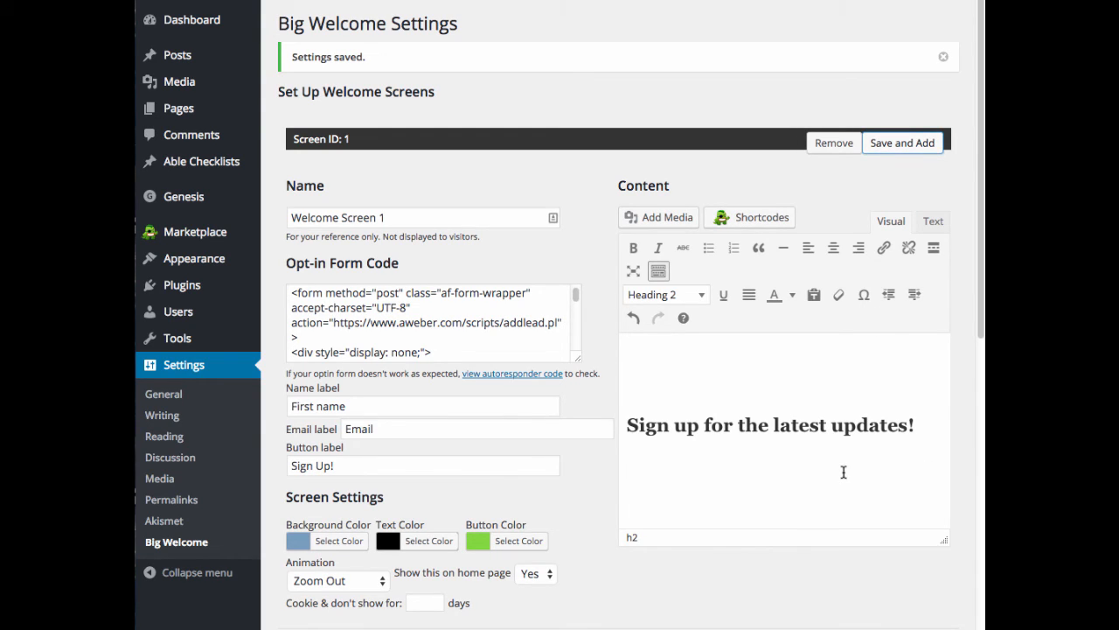
pyautogui.click(902, 144)
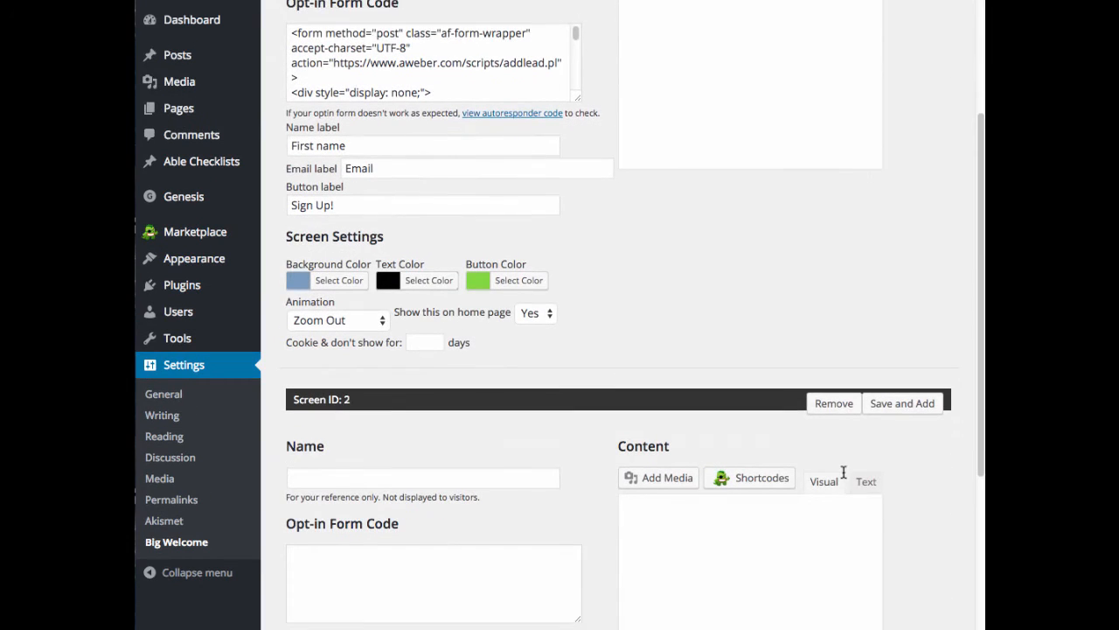
pyautogui.scroll(-3)
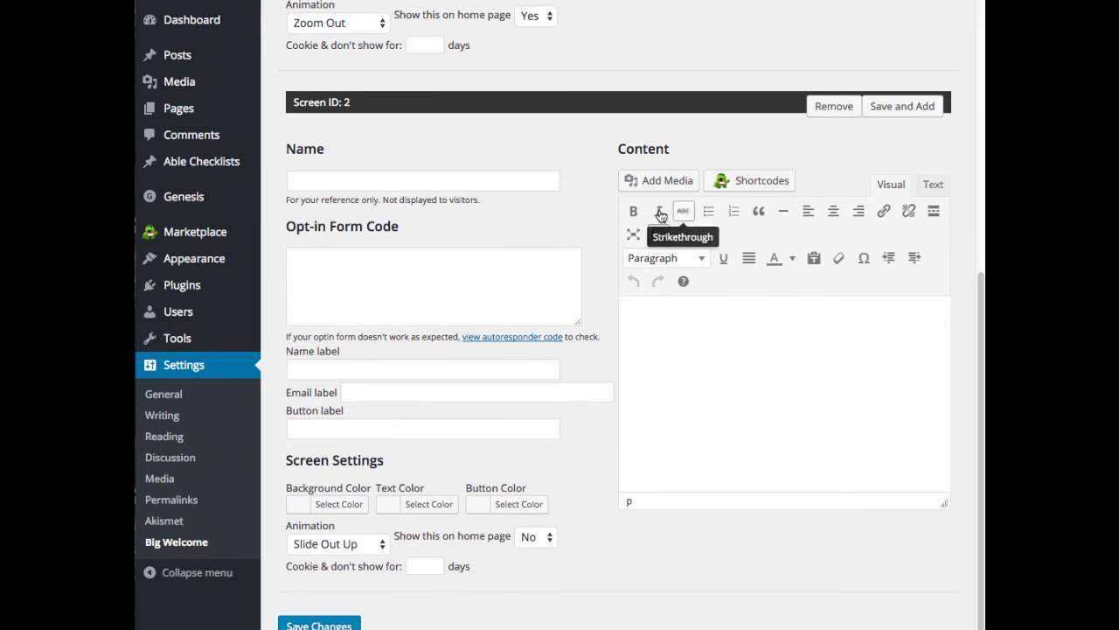
pyautogui.scroll(-3)
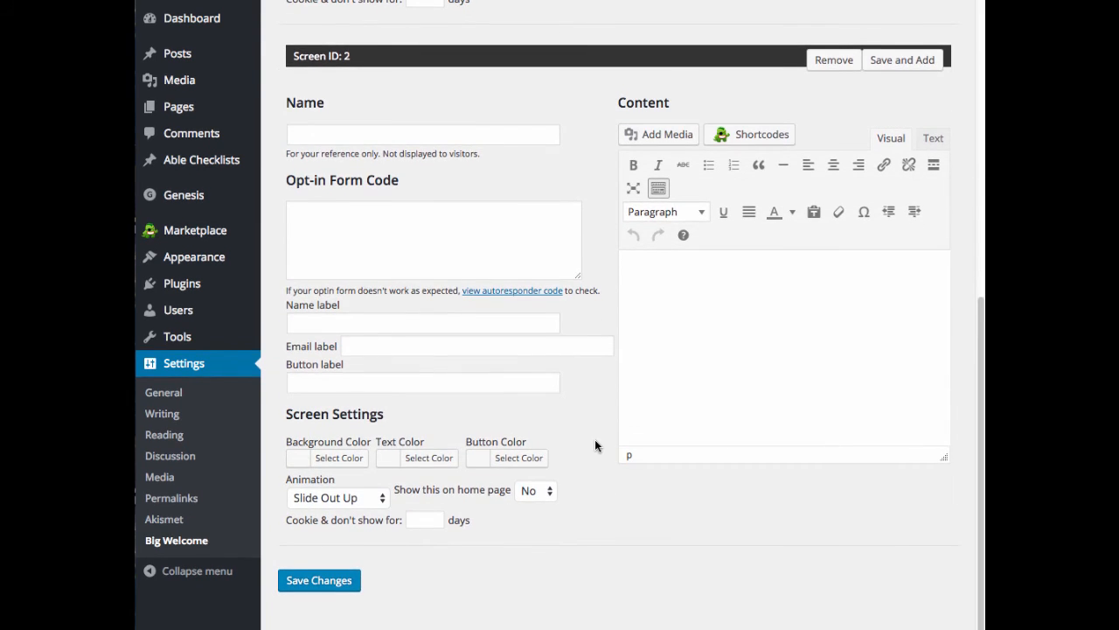
pyautogui.click(318, 581)
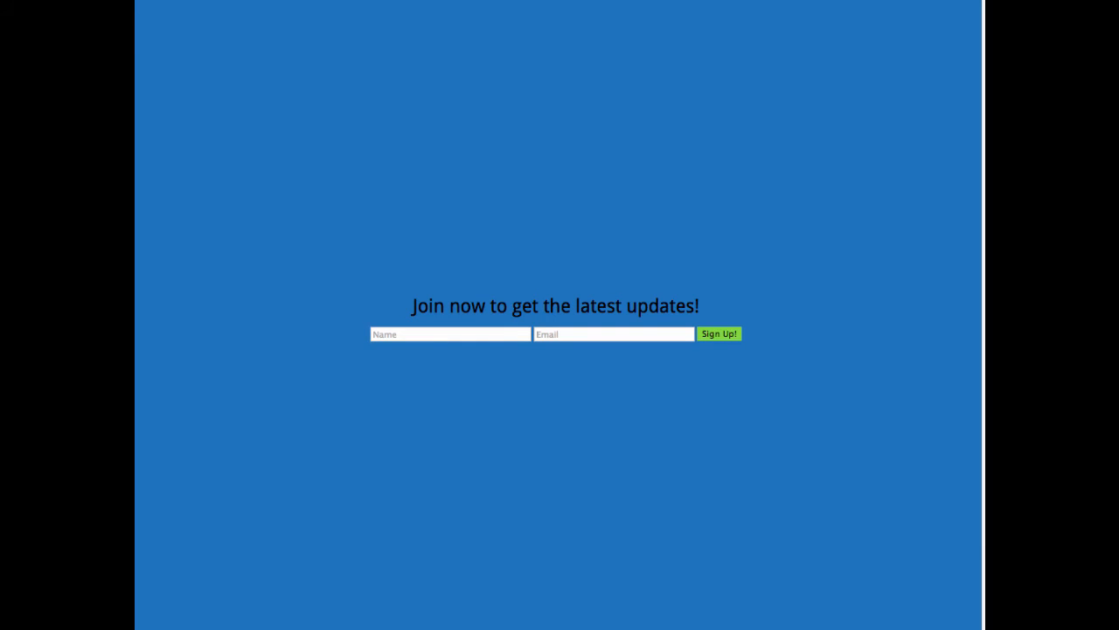
# - Exit the opt-in preview toward the Big Welcome post editor
pyautogui.click(449, 334)
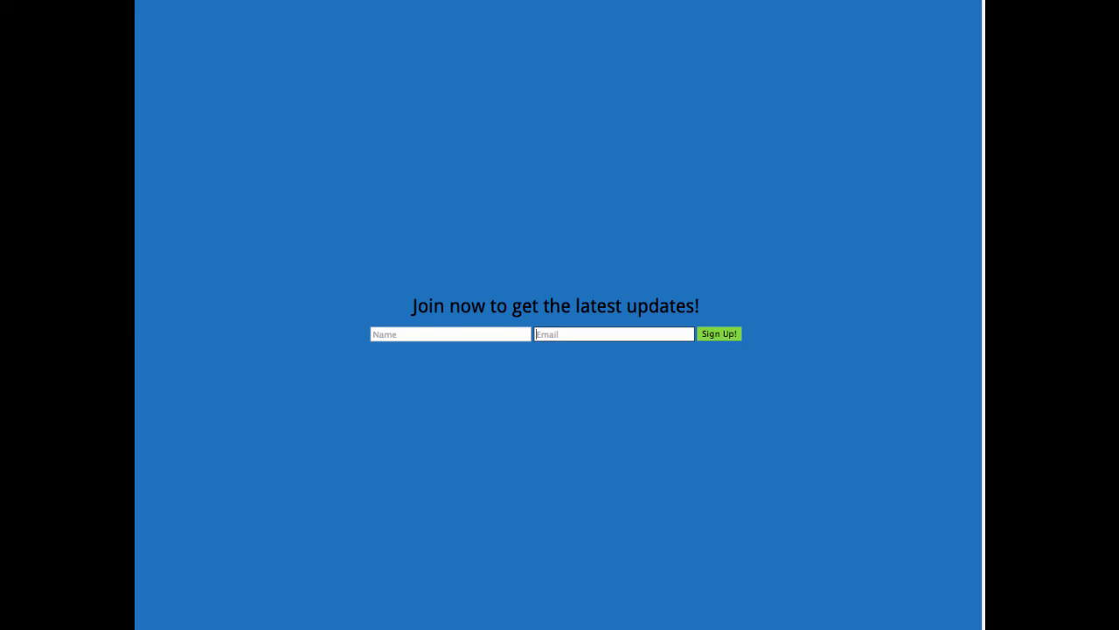
pyautogui.moveTo(942, 297)
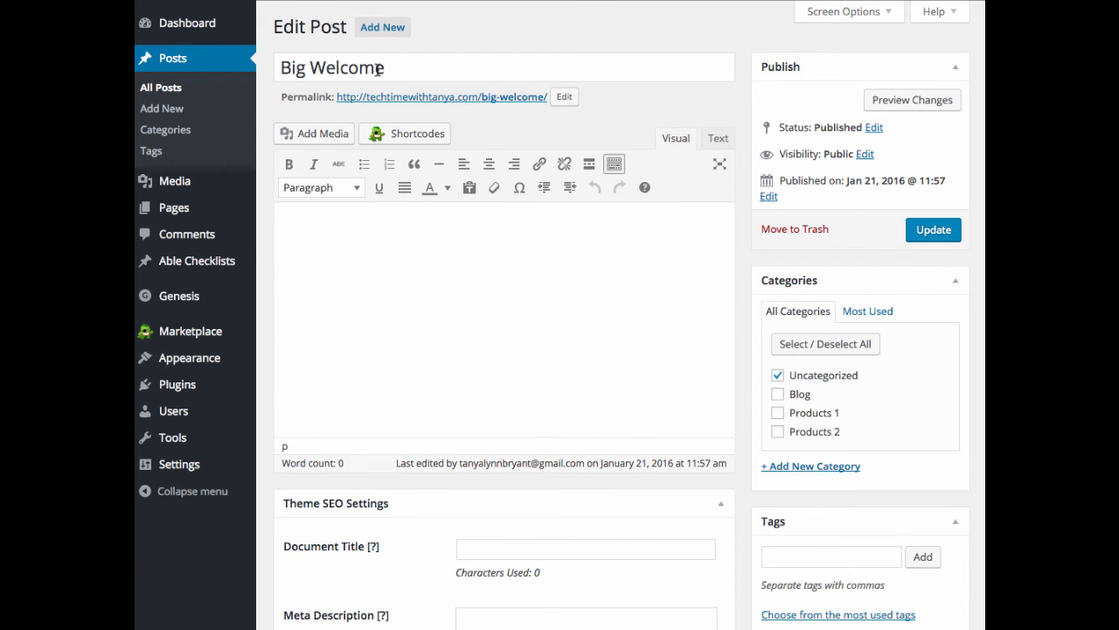
# - Set the post's Display welcome screen dropdown in the Big Welcome box to Welcome Screen 1
pyautogui.scroll(-3)
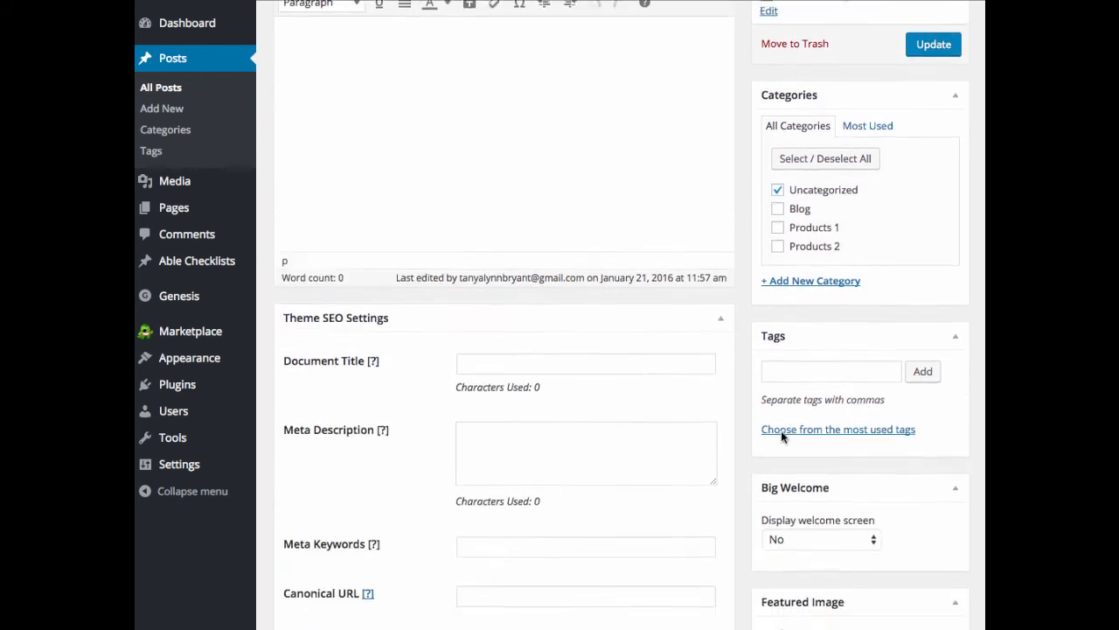
pyautogui.scroll(-3)
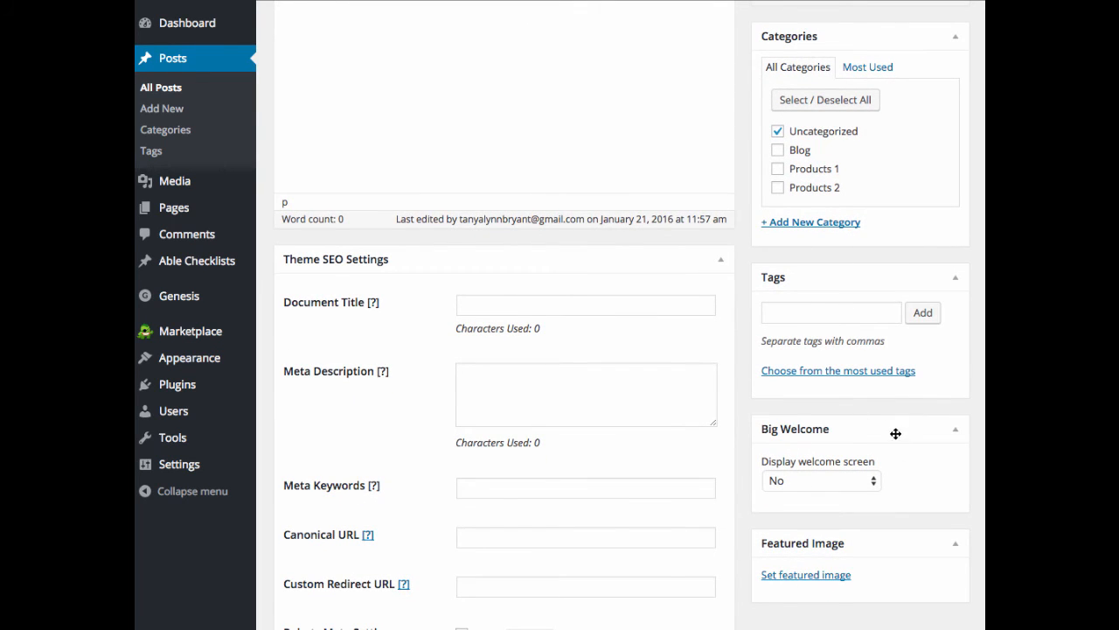
pyautogui.scroll(-3)
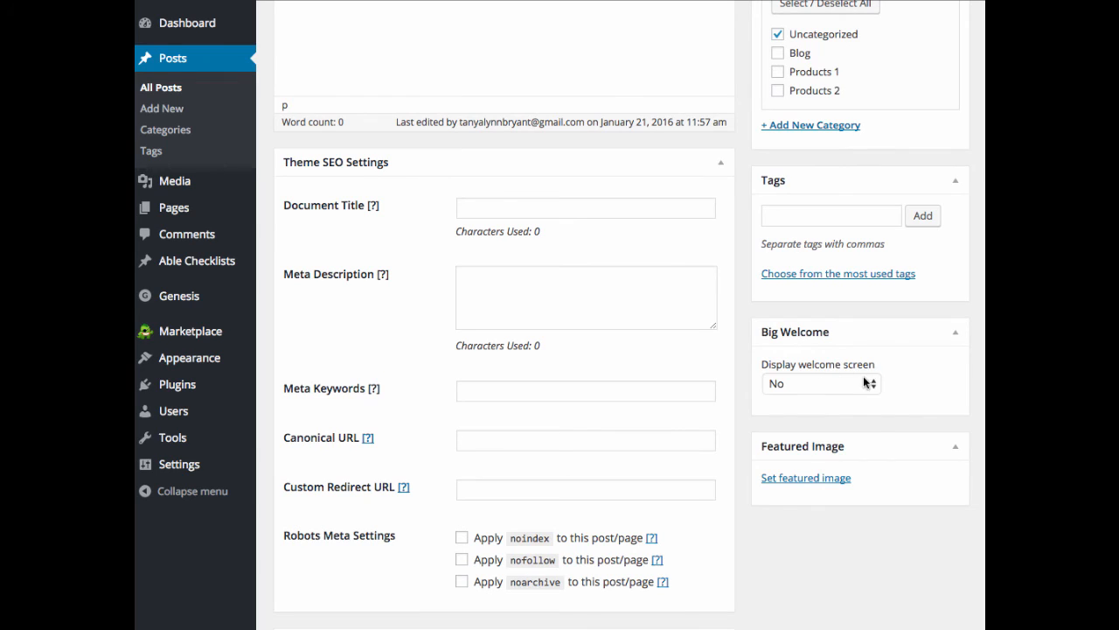
pyautogui.click(820, 383)
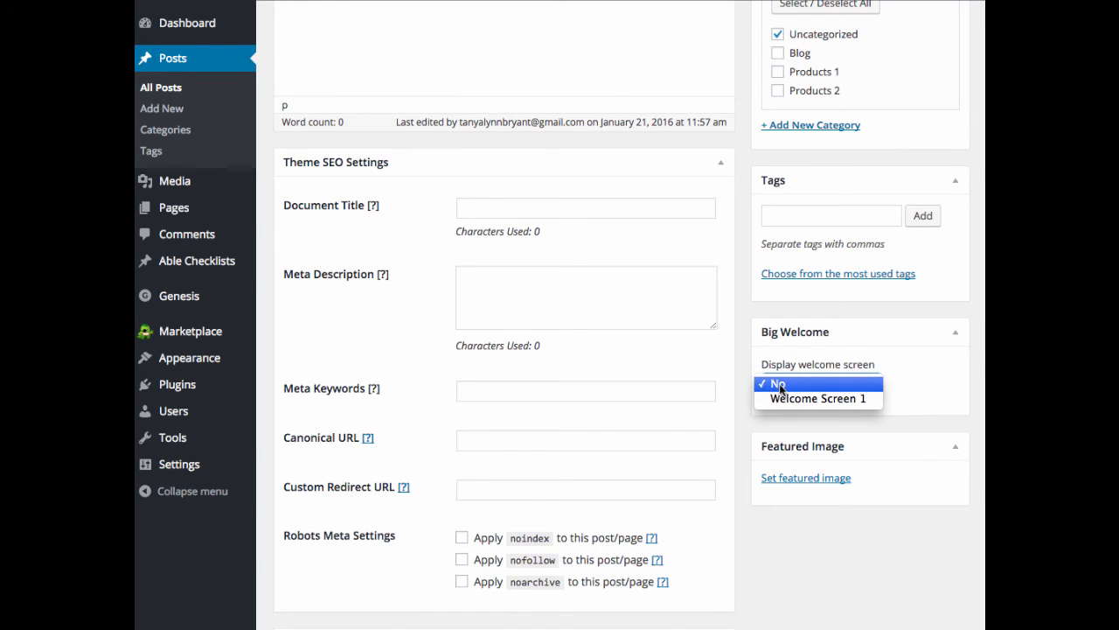
pyautogui.moveTo(818, 399)
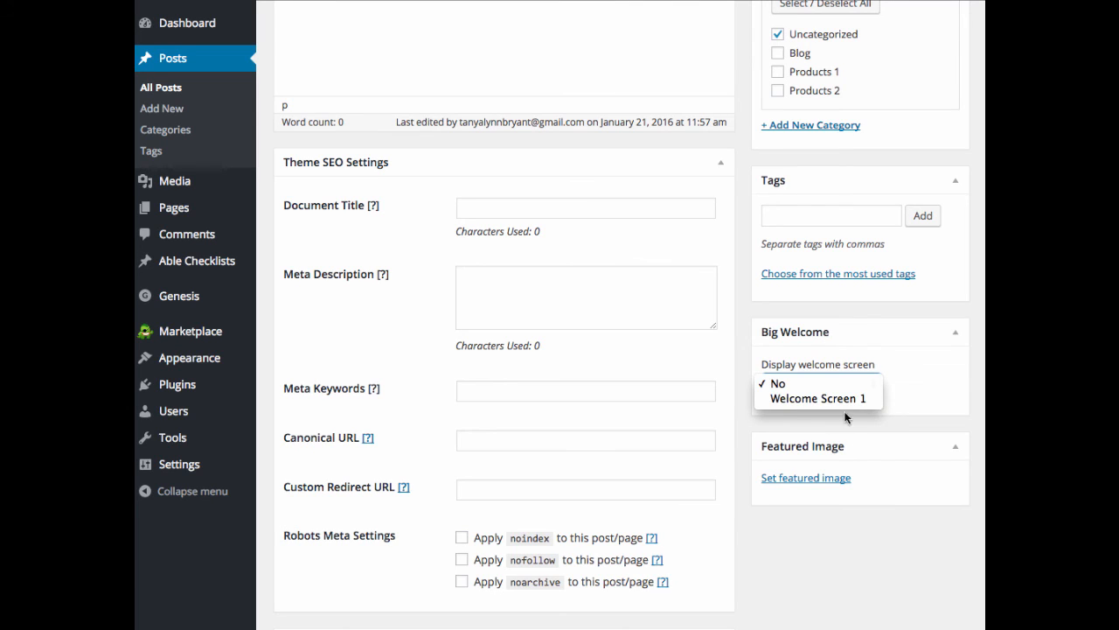
pyautogui.click(815, 398)
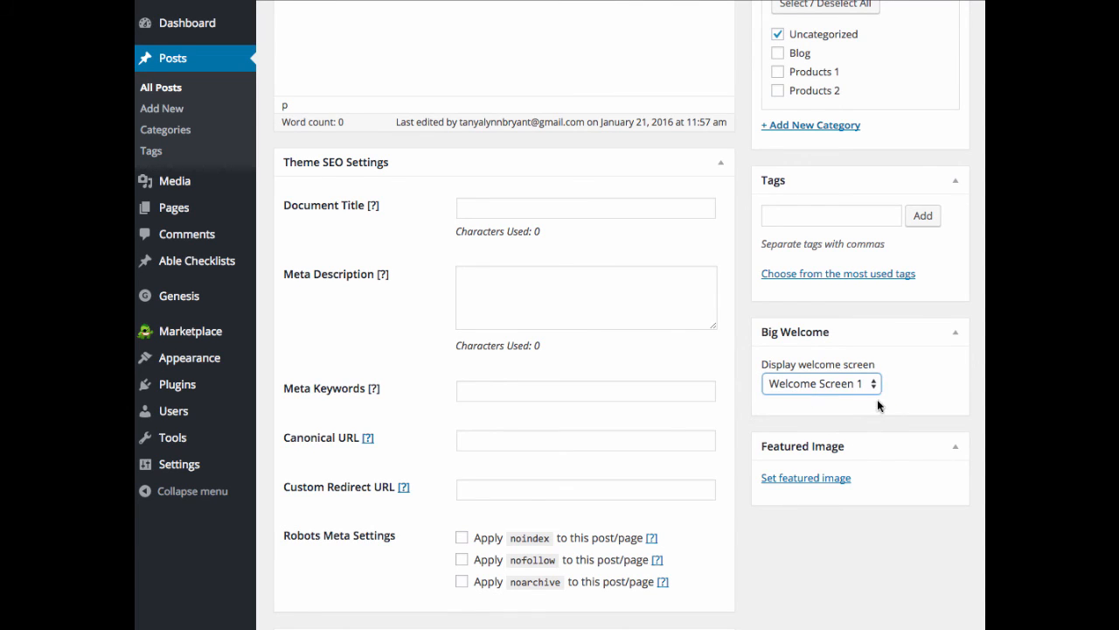
pyautogui.moveTo(815, 385)
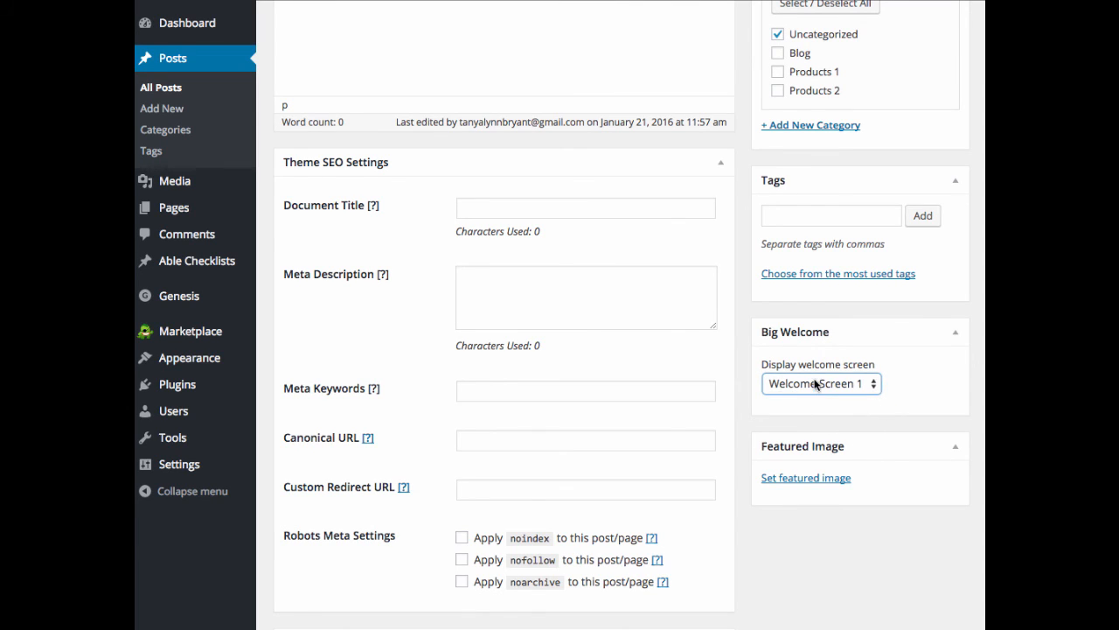
pyautogui.scroll(3)
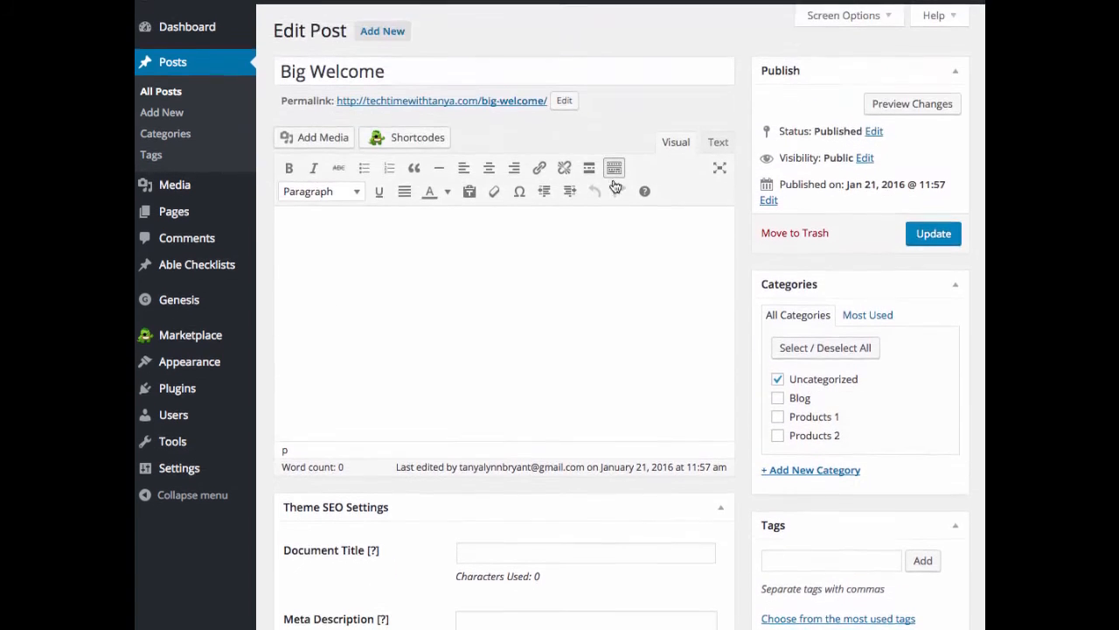
pyautogui.click(437, 66)
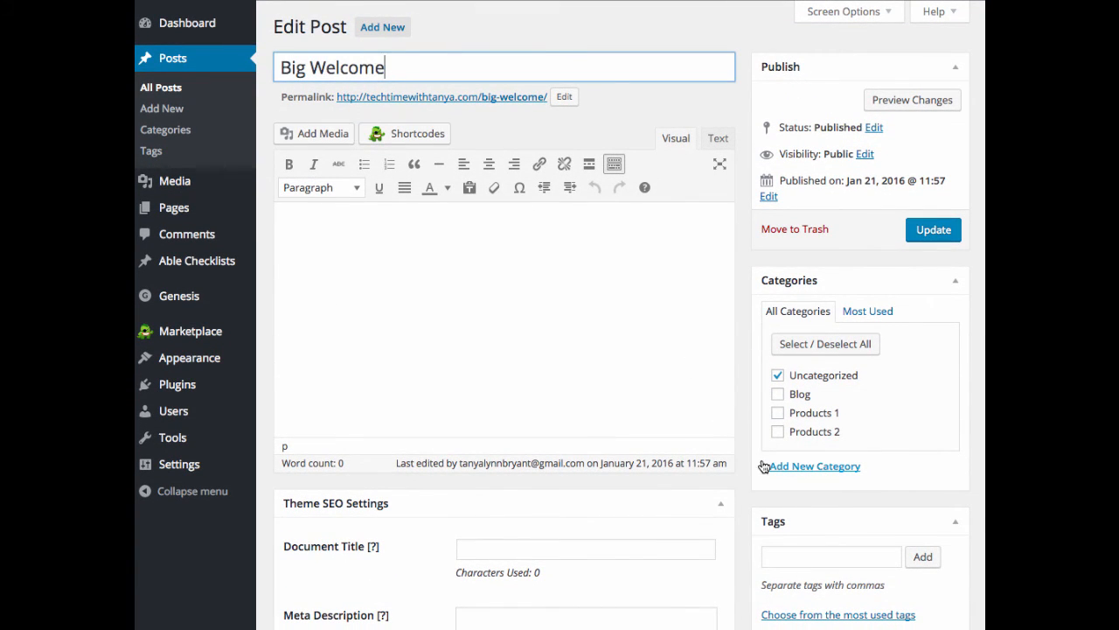
pyautogui.scroll(-3)
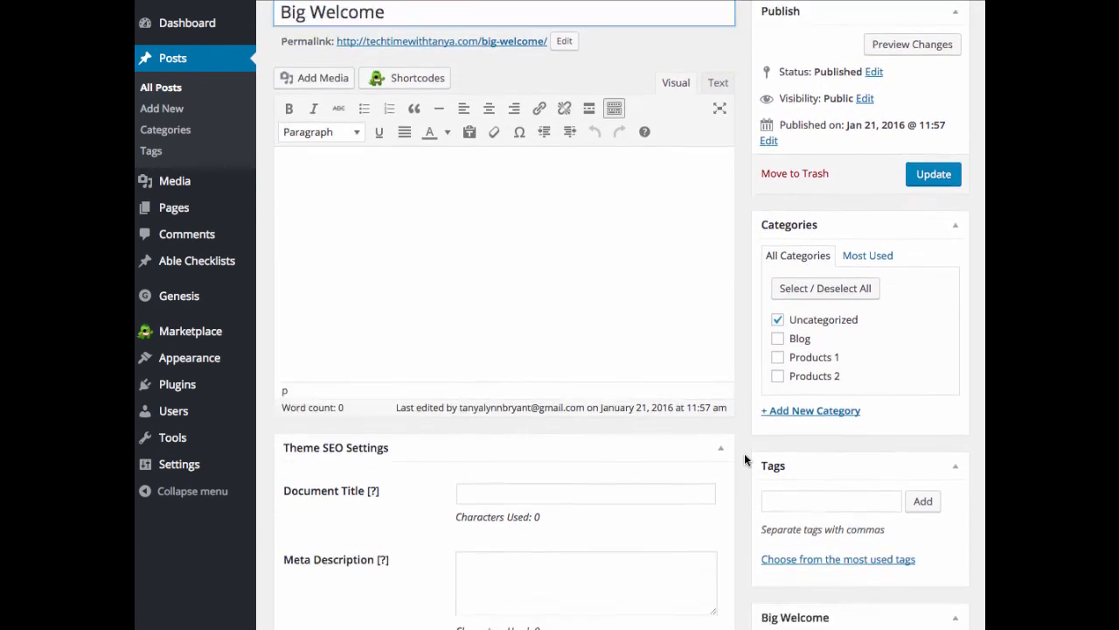
pyautogui.scroll(-3)
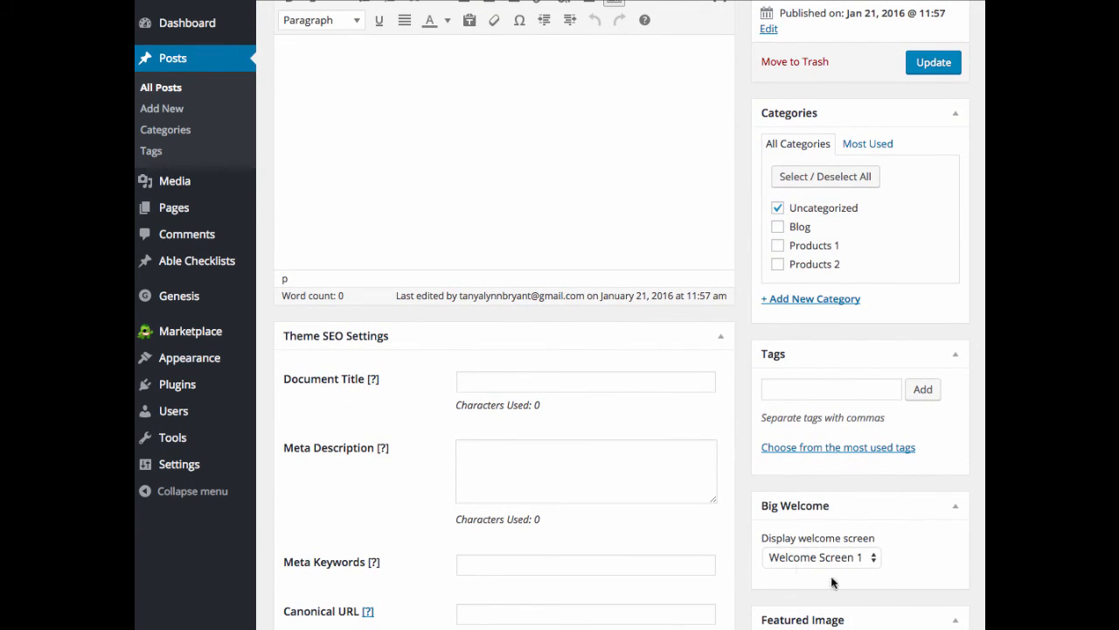
pyautogui.moveTo(892, 546)
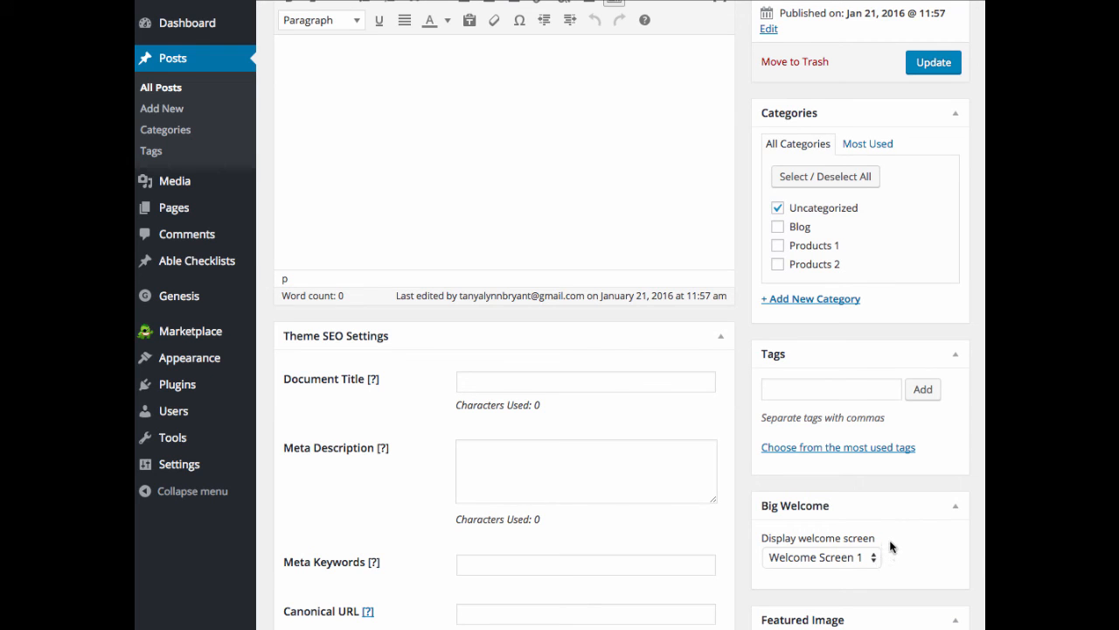
pyautogui.moveTo(883, 528)
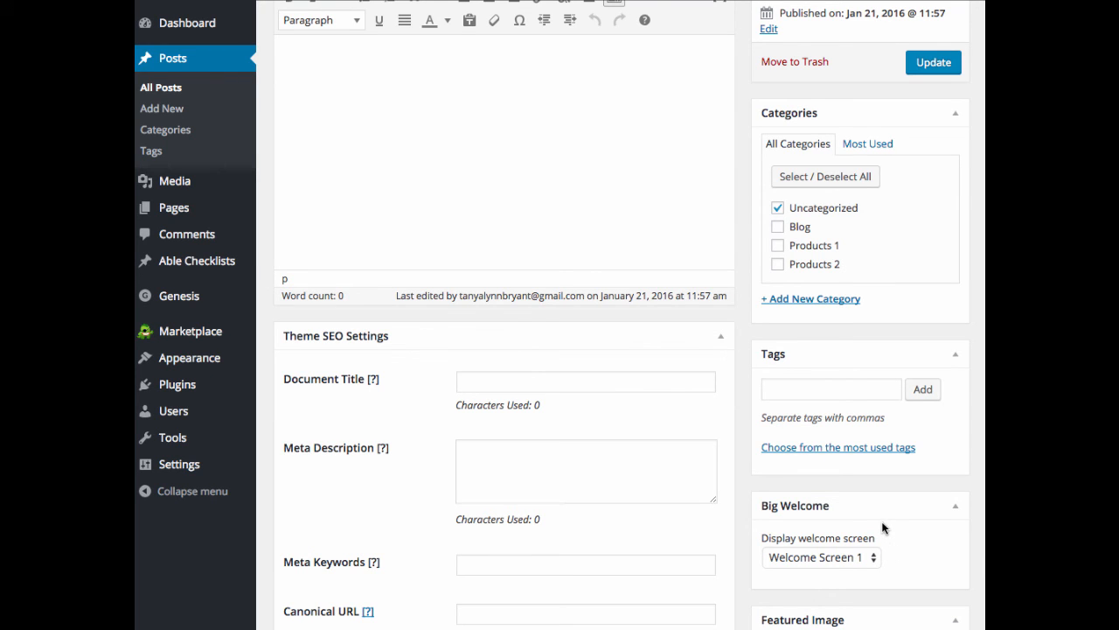
pyautogui.scroll(3)
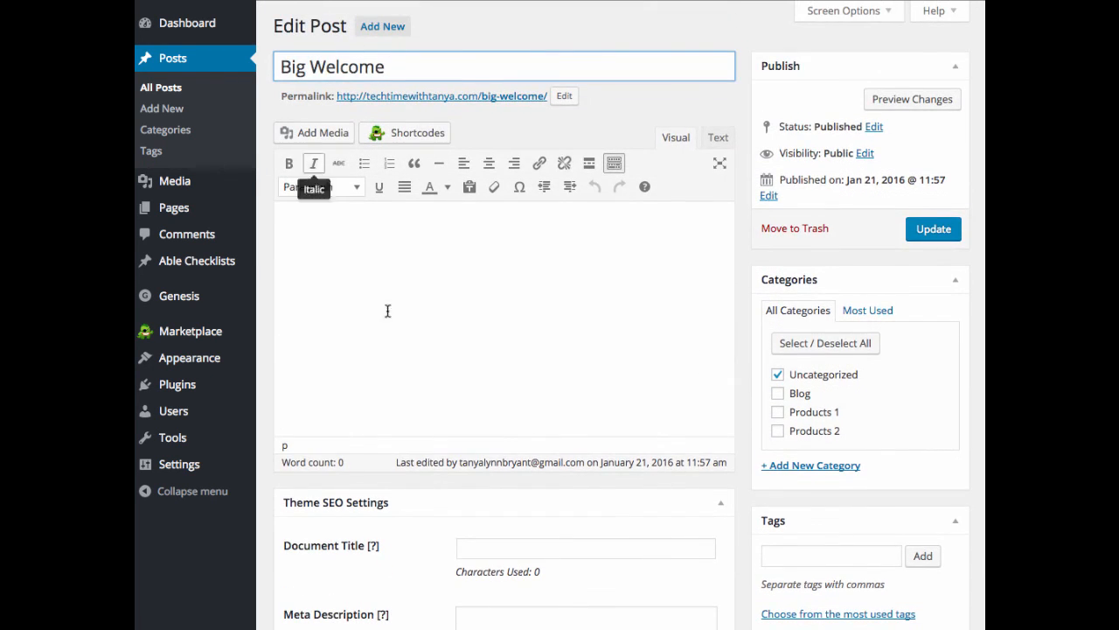
pyautogui.scroll(-3)
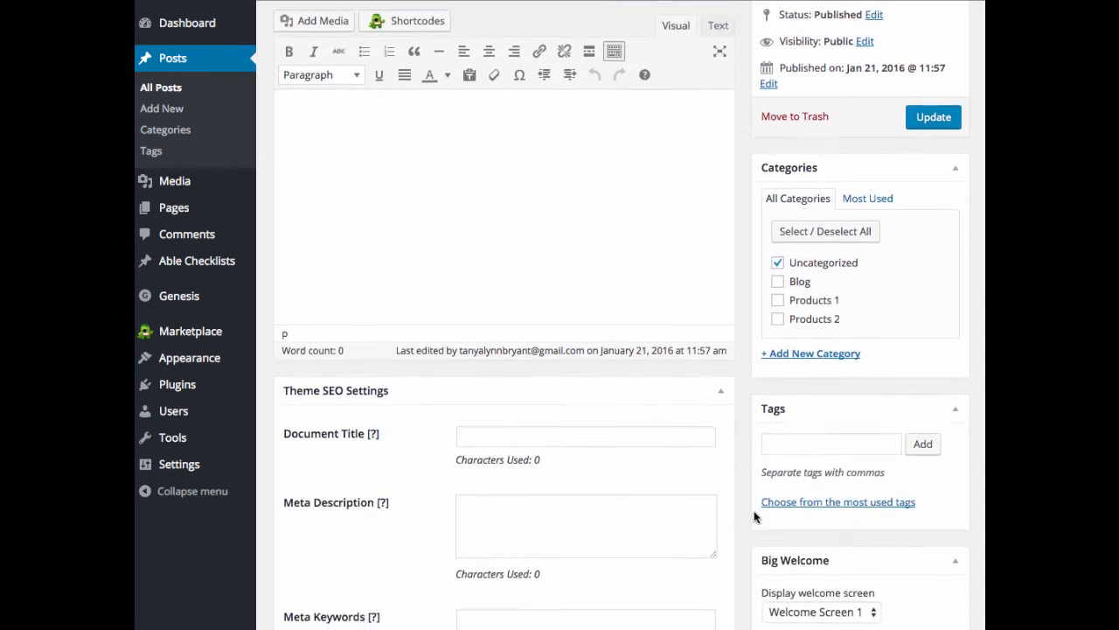
pyautogui.scroll(-3)
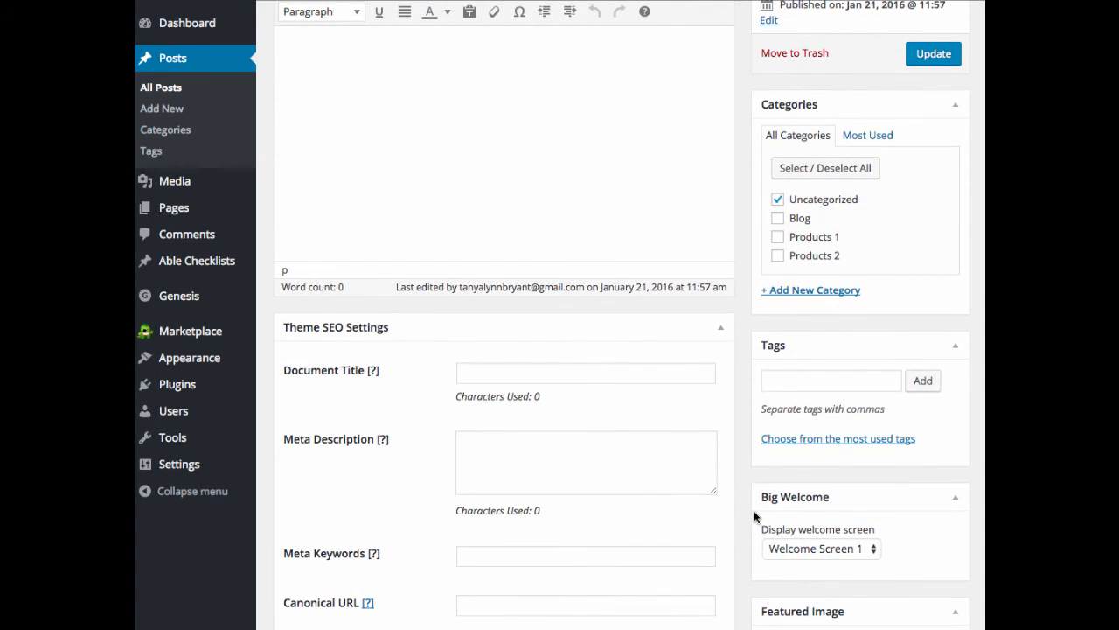
pyautogui.scroll(-3)
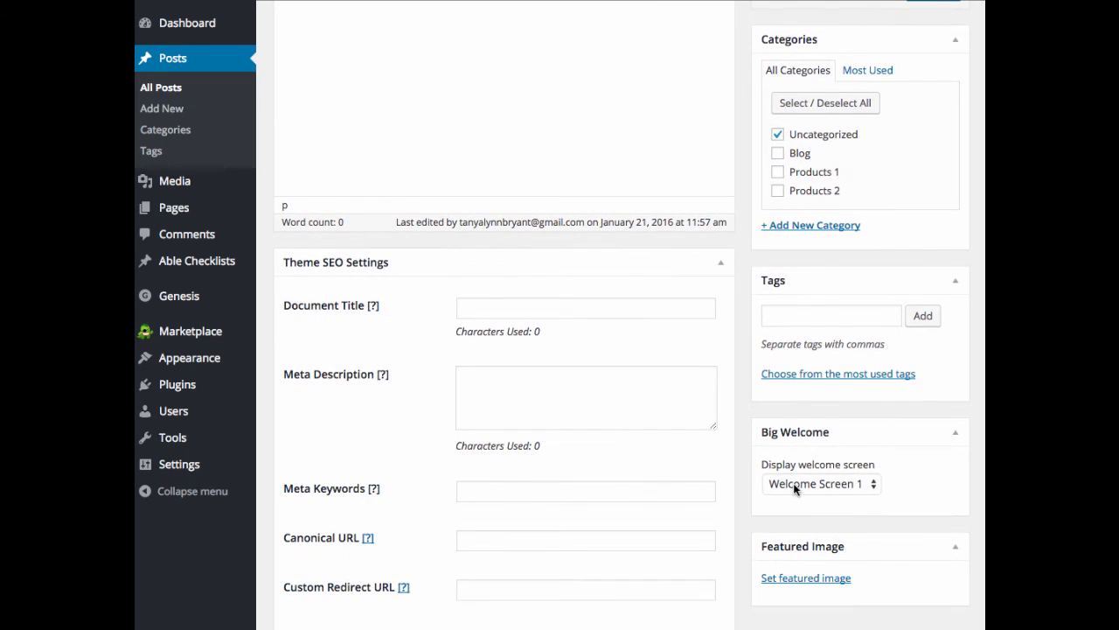
pyautogui.click(820, 482)
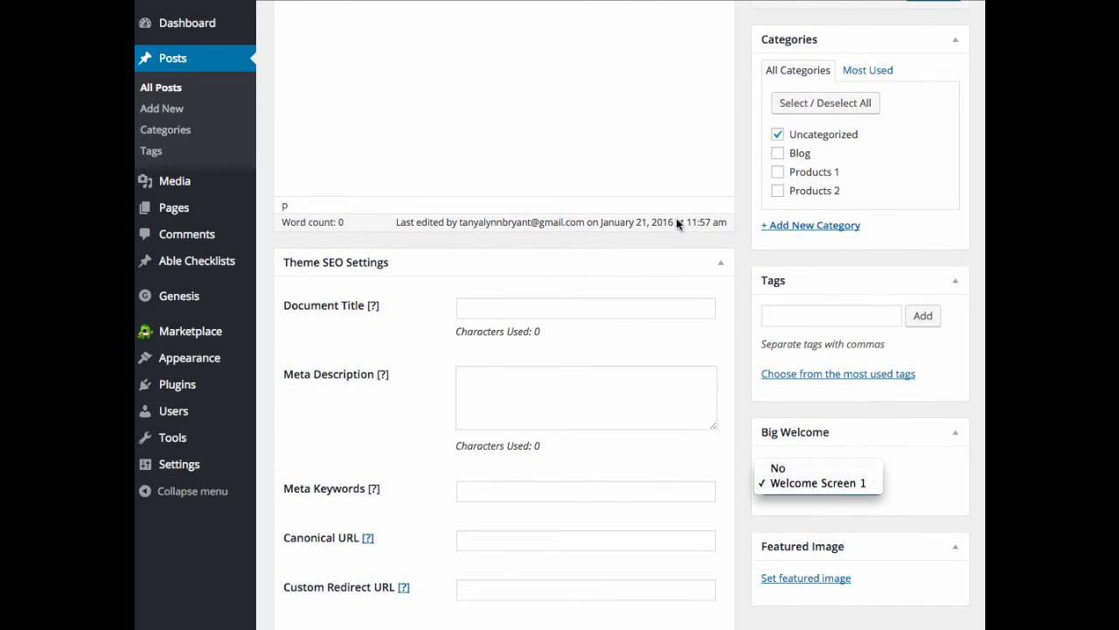
# - Set the post's Display welcome screen option back to No, leaving it without a welcome screen
pyautogui.click(777, 467)
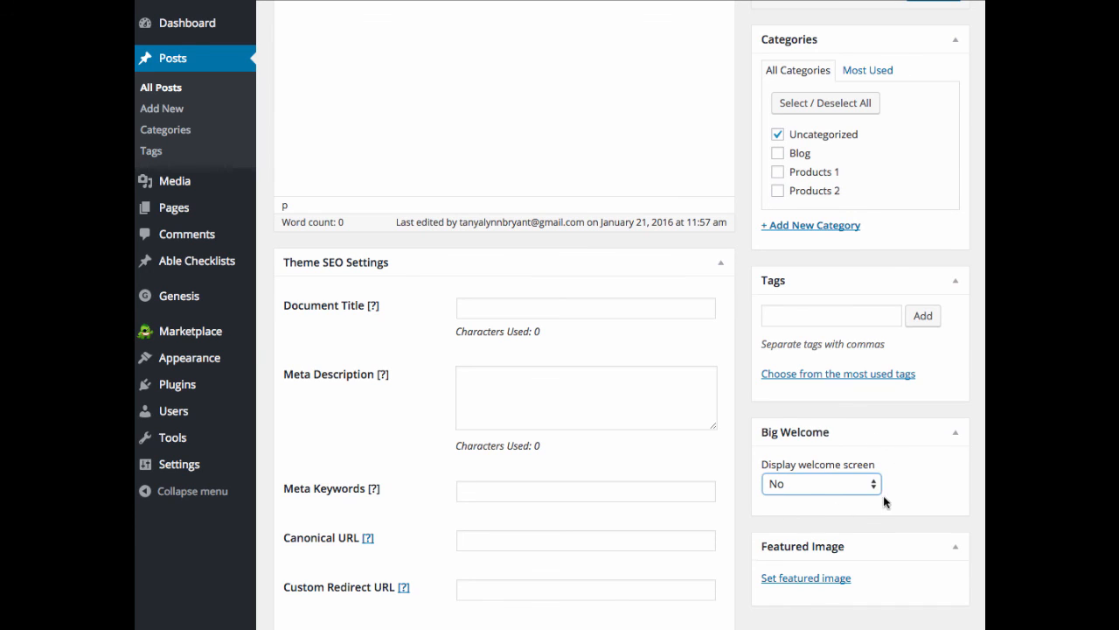
pyautogui.moveTo(755, 499)
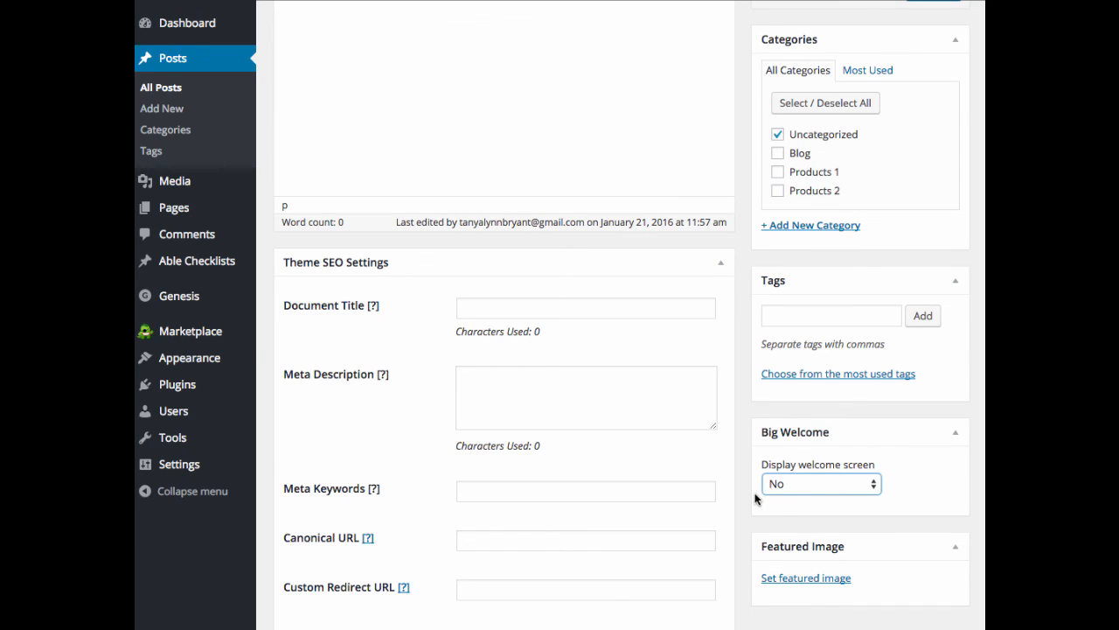
pyautogui.moveTo(773, 496)
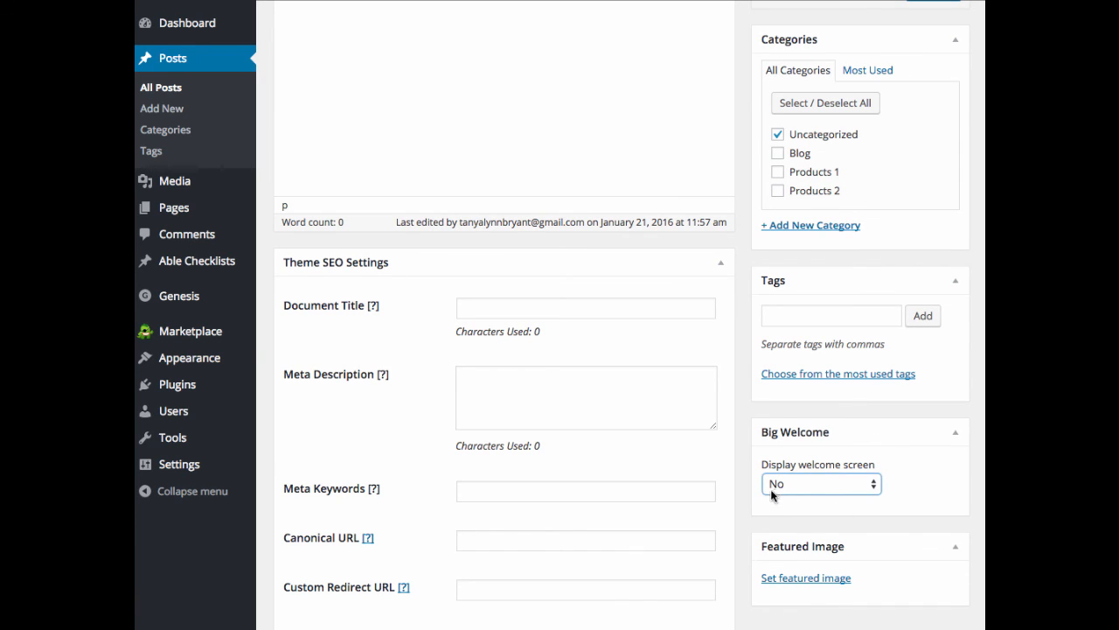
pyautogui.scroll(-3)
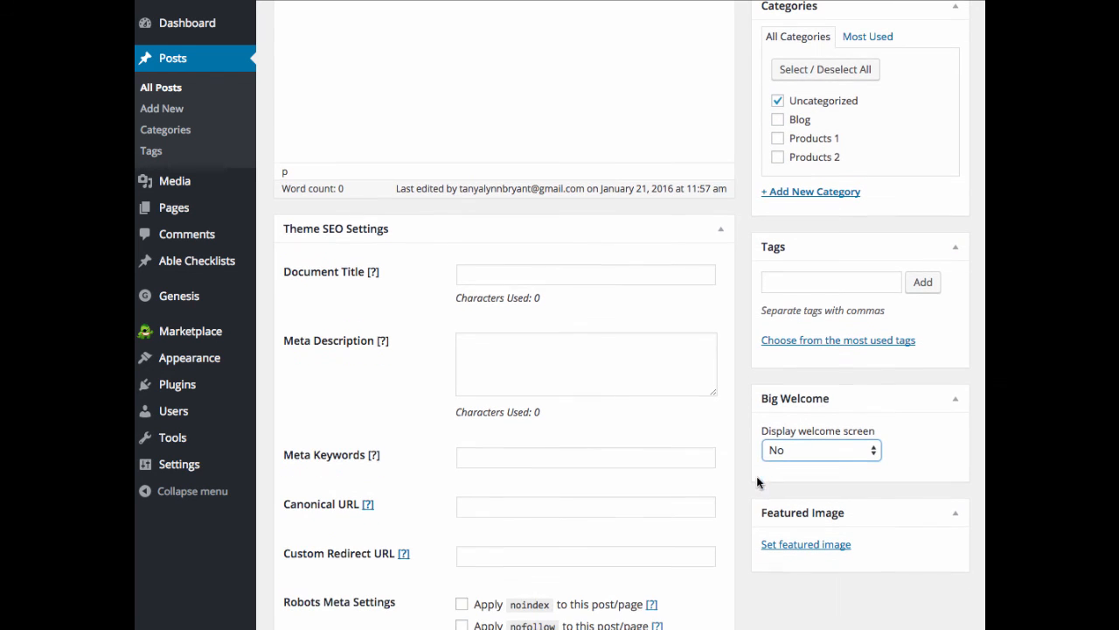
pyautogui.click(820, 450)
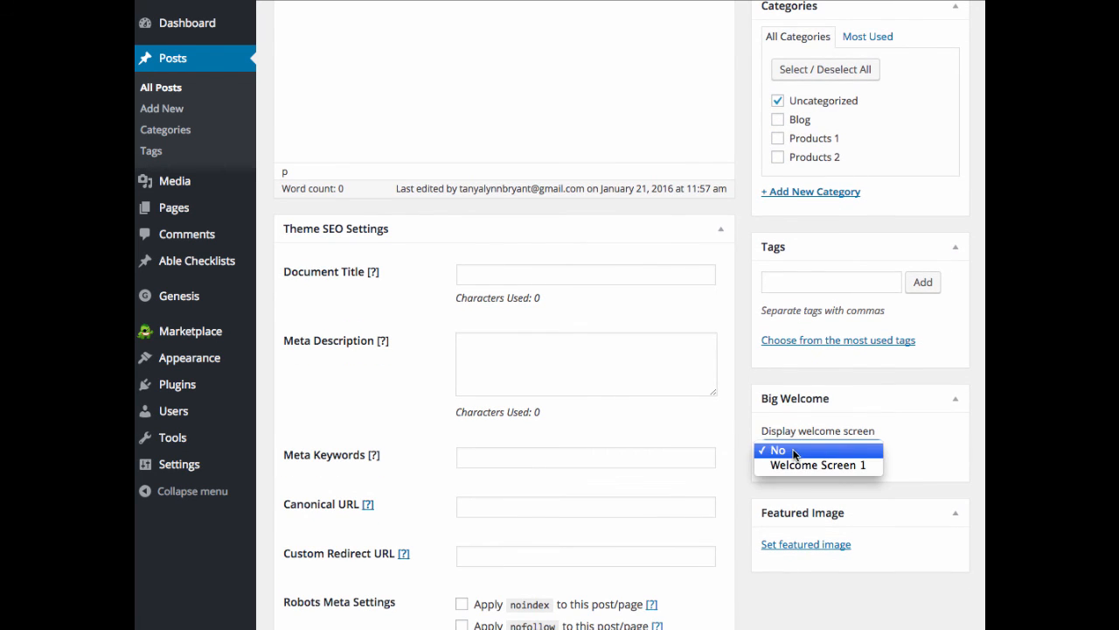
pyautogui.click(777, 449)
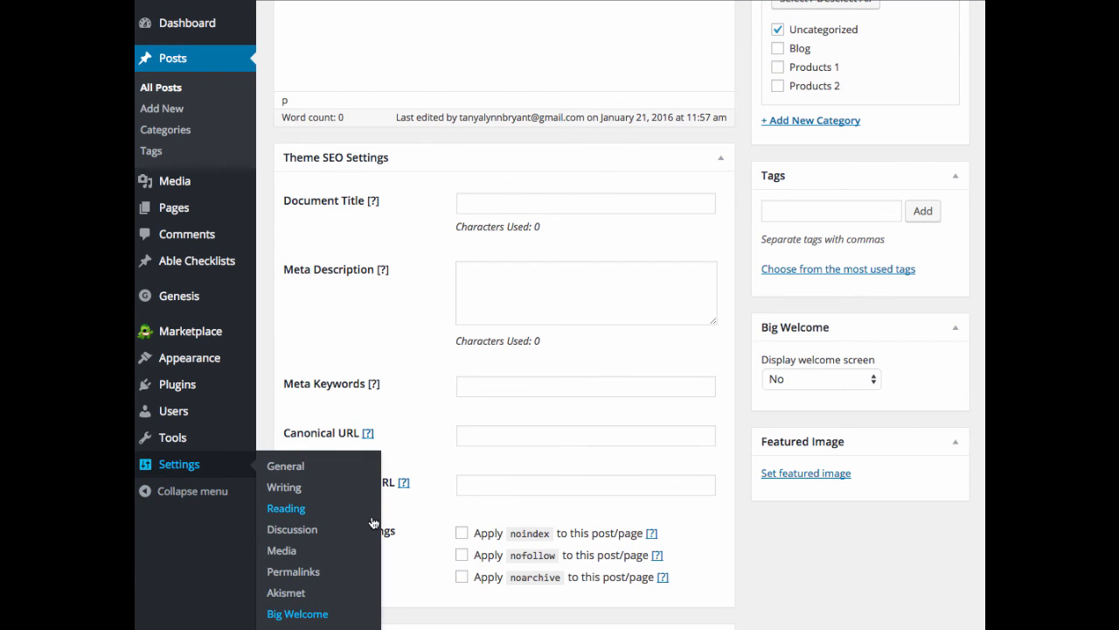
pyautogui.moveTo(787, 551)
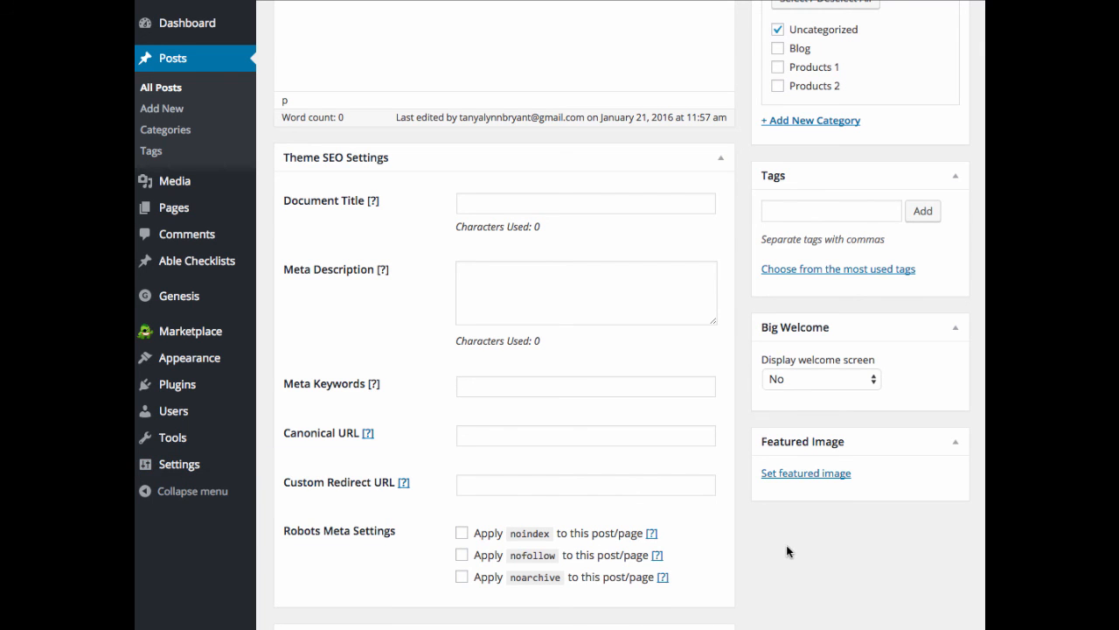